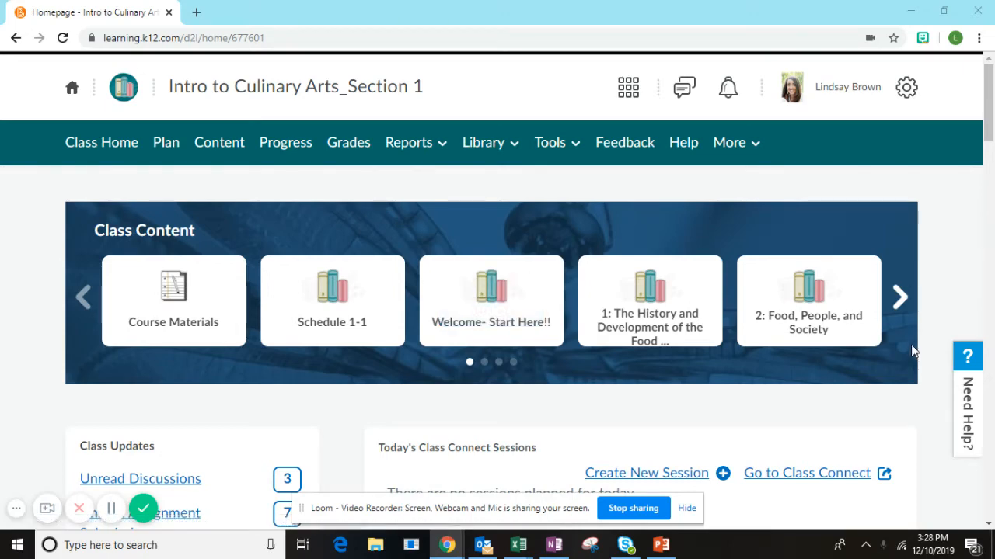
Advance the Class Content carousel to units 4–7 and launch the Unit 6 Fundamental Skills in Culinary Arts tile
click(898, 297)
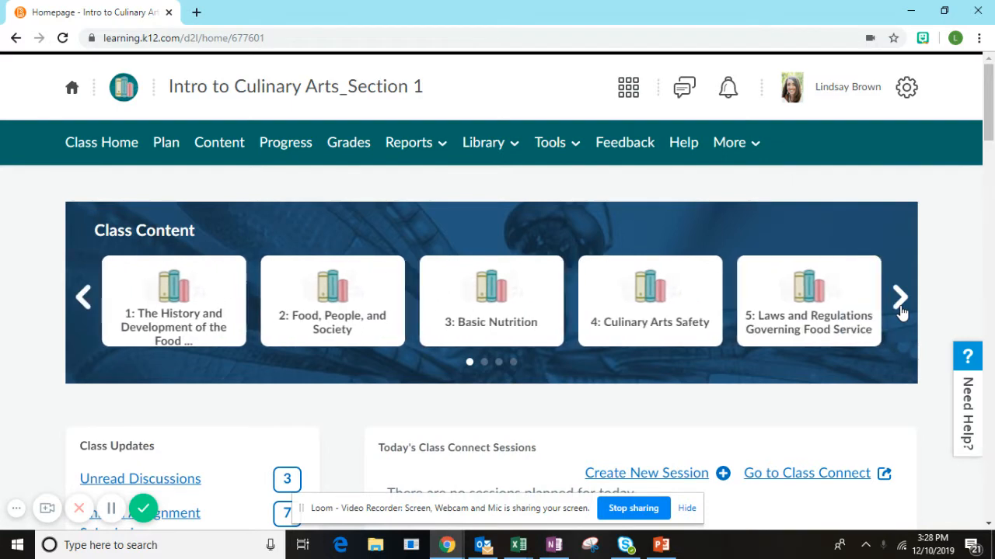
click(898, 297)
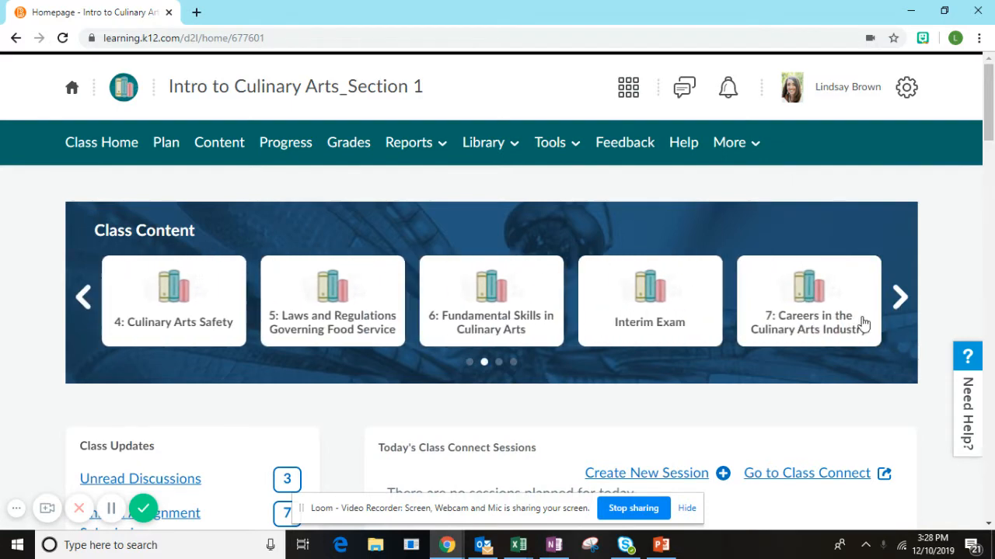
mouse_move(480, 372)
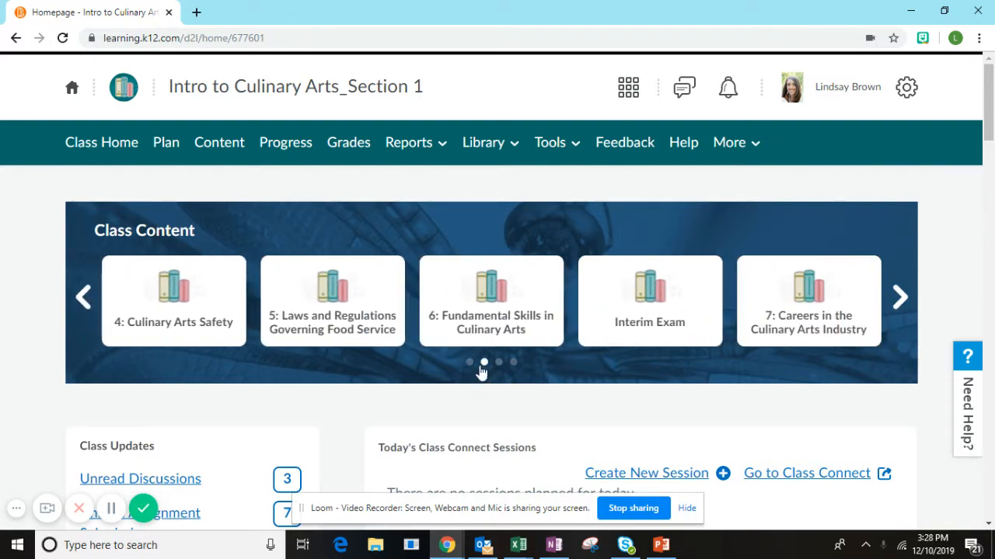
click(491, 301)
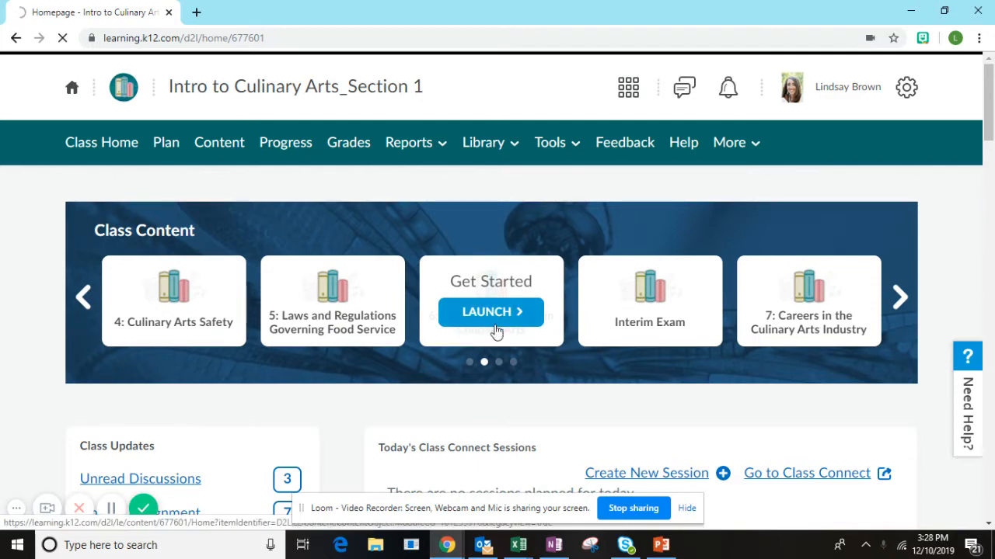
Browse the Unit 6 content list down to the 6.08 Portfolio Assignment 3 link
click(489, 311)
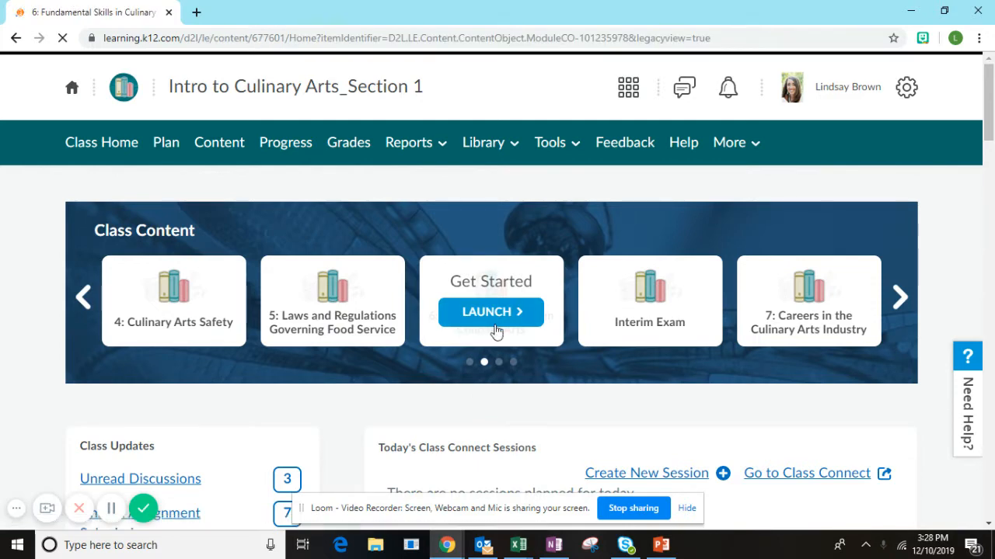
click(491, 311)
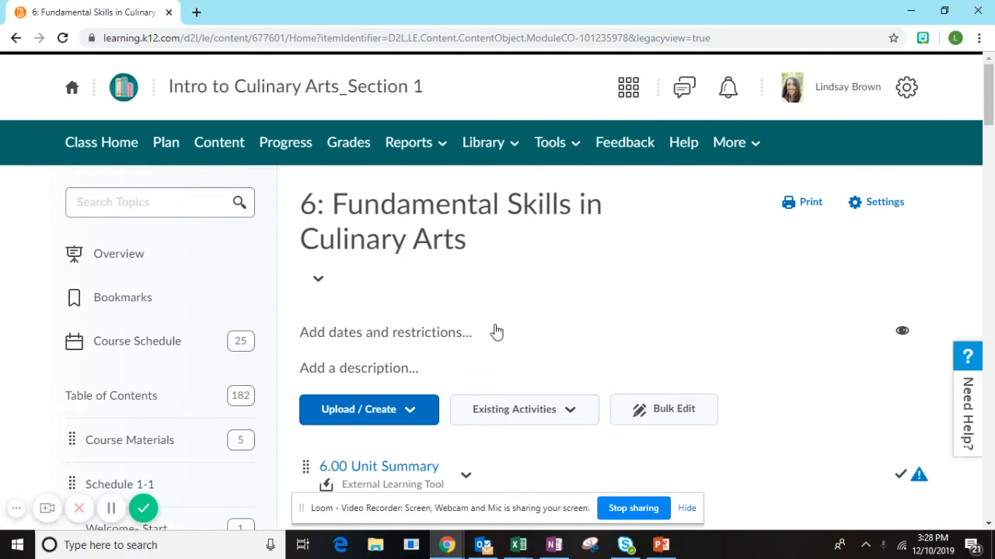
scroll(down, 3)
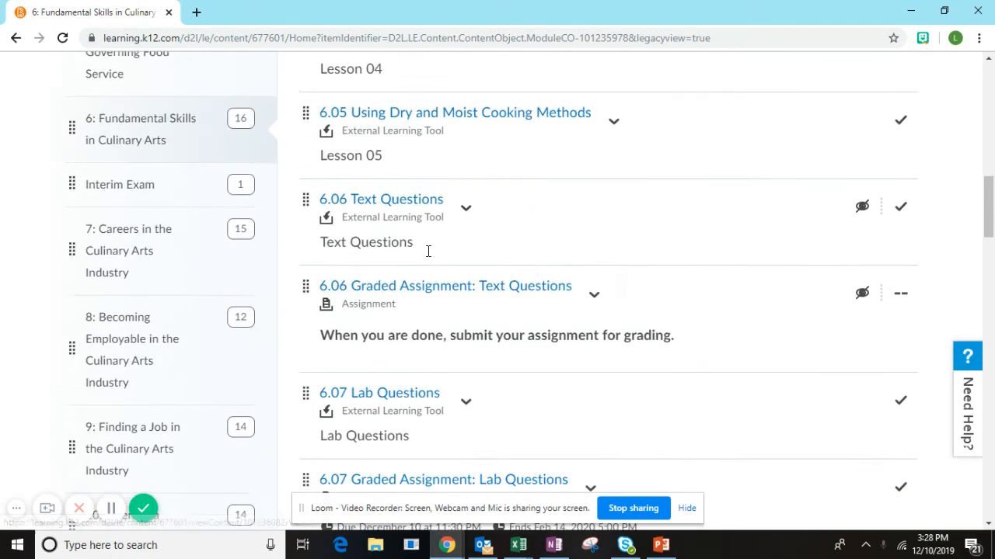
scroll(down, 3)
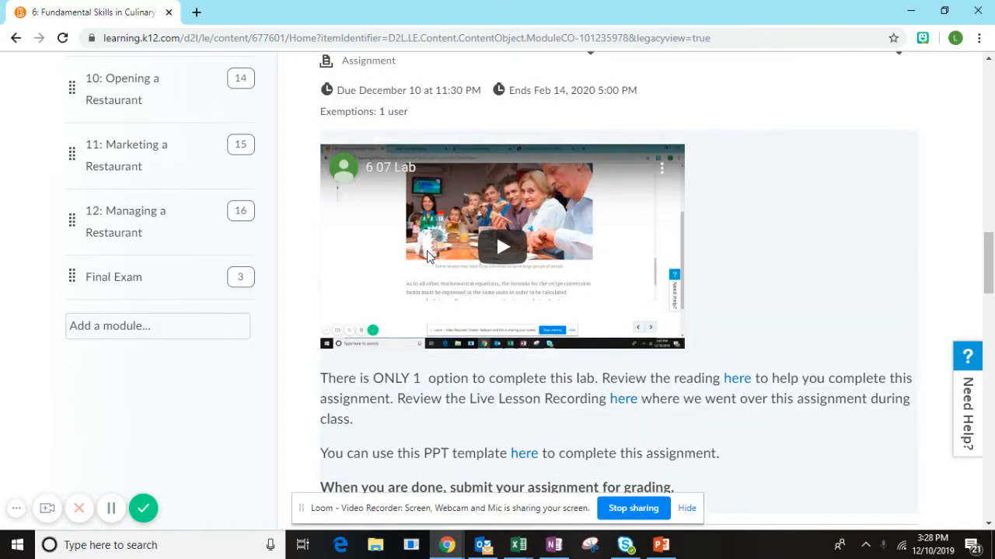
scroll(down, 3)
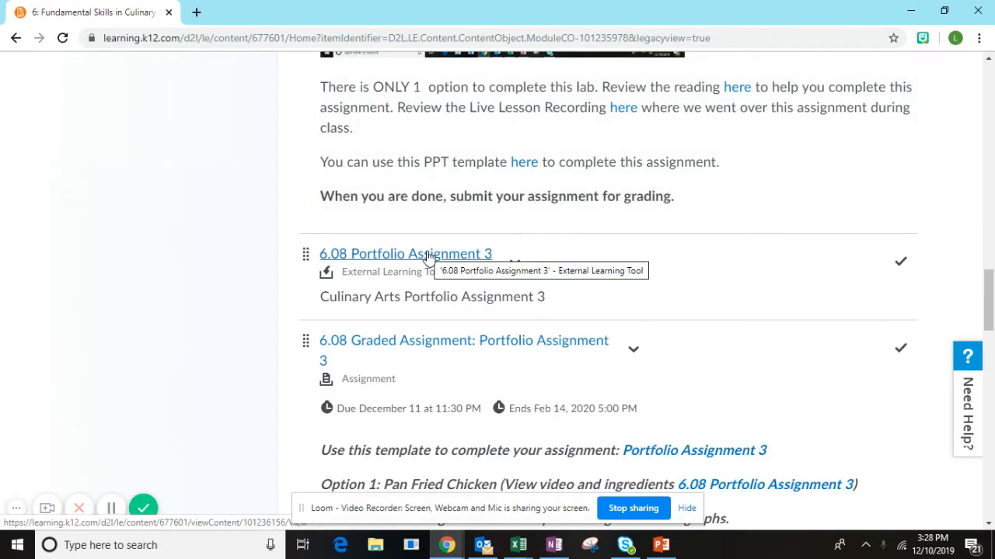
scroll(down, 3)
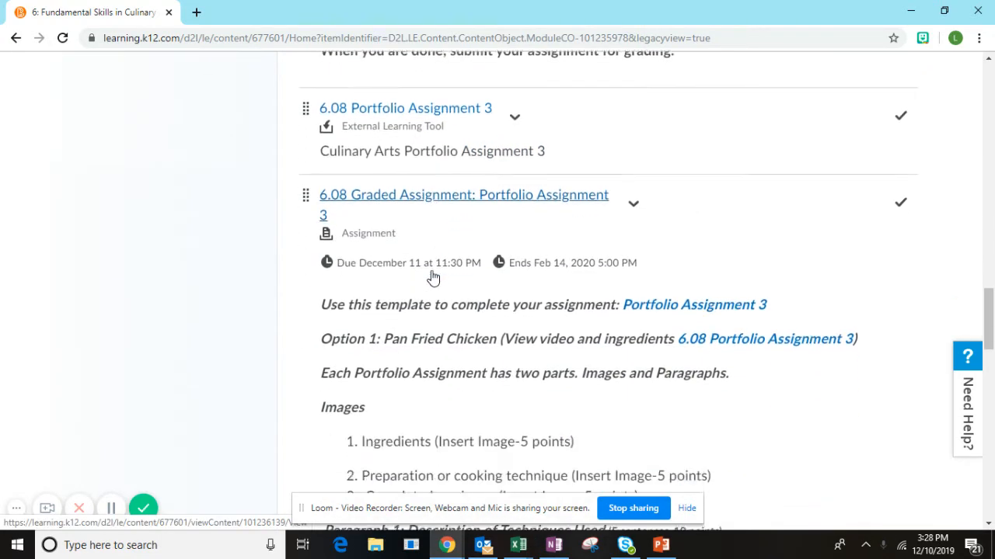
scroll(up, 3)
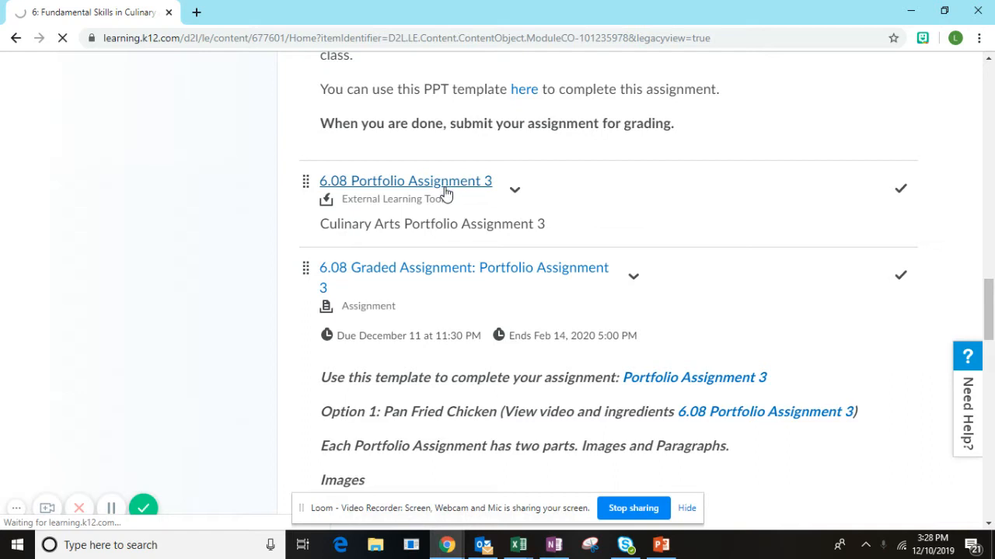
Review the 6.08 Portfolio Assignment 3 pan-fried chicken recipe, ingredients, instructions and video
click(404, 180)
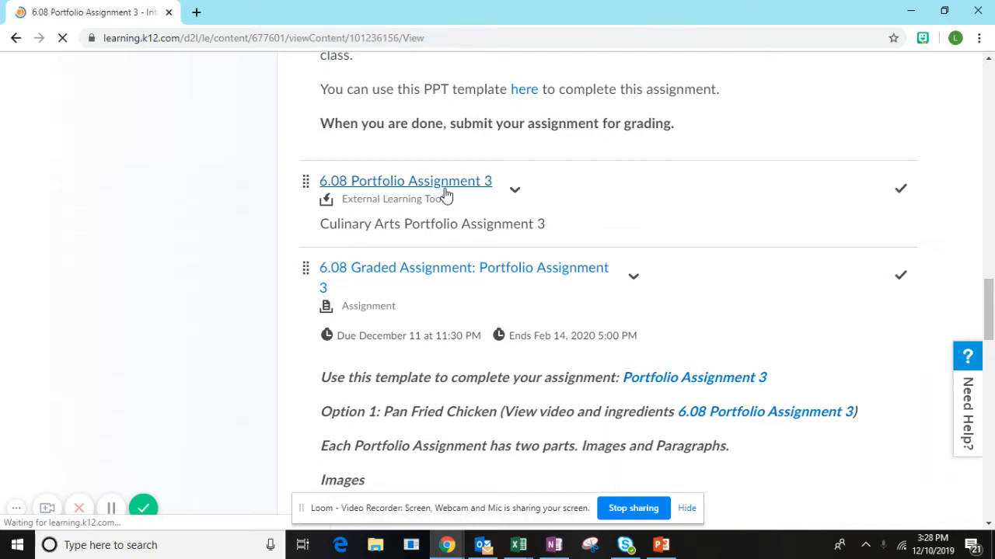
click(404, 180)
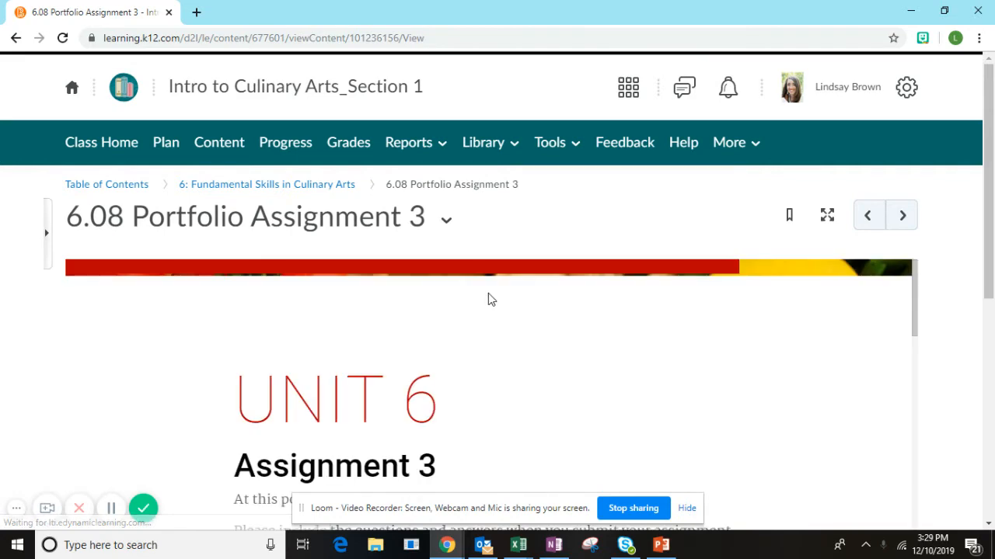
scroll(down, 3)
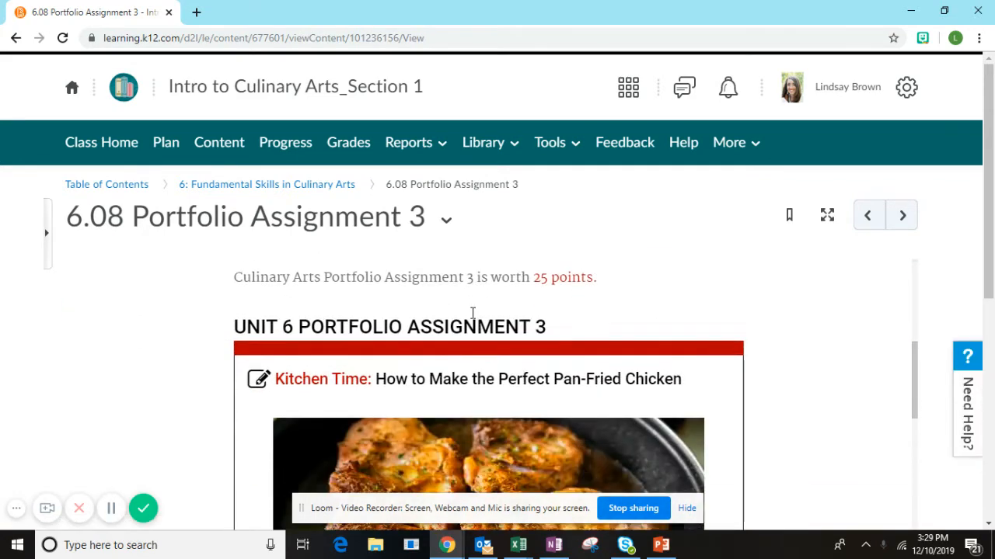
scroll(down, 3)
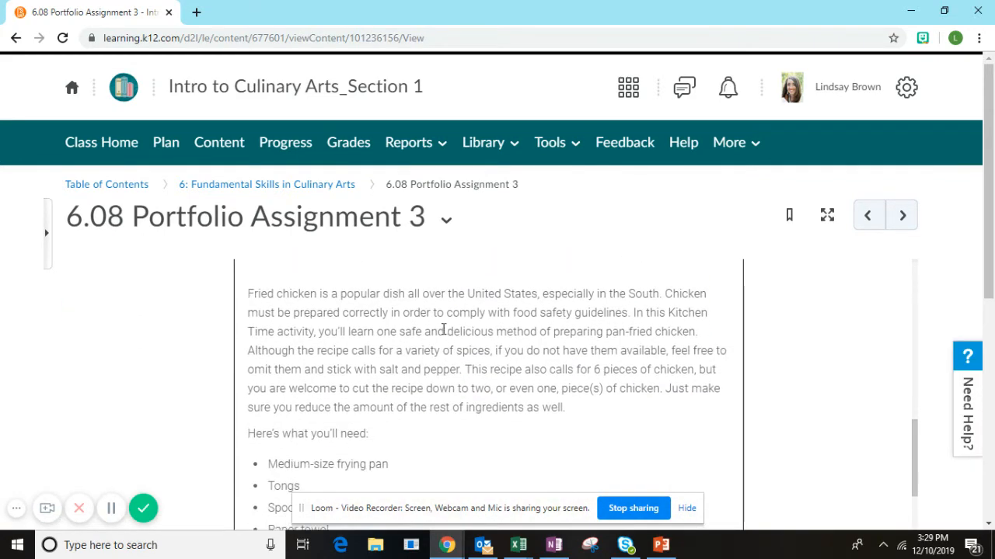
scroll(down, 3)
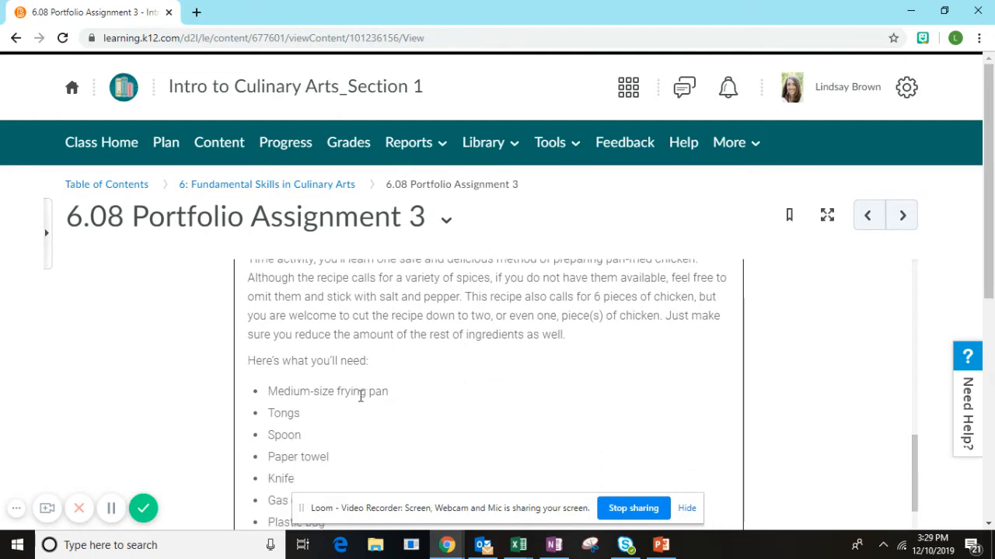
scroll(down, 3)
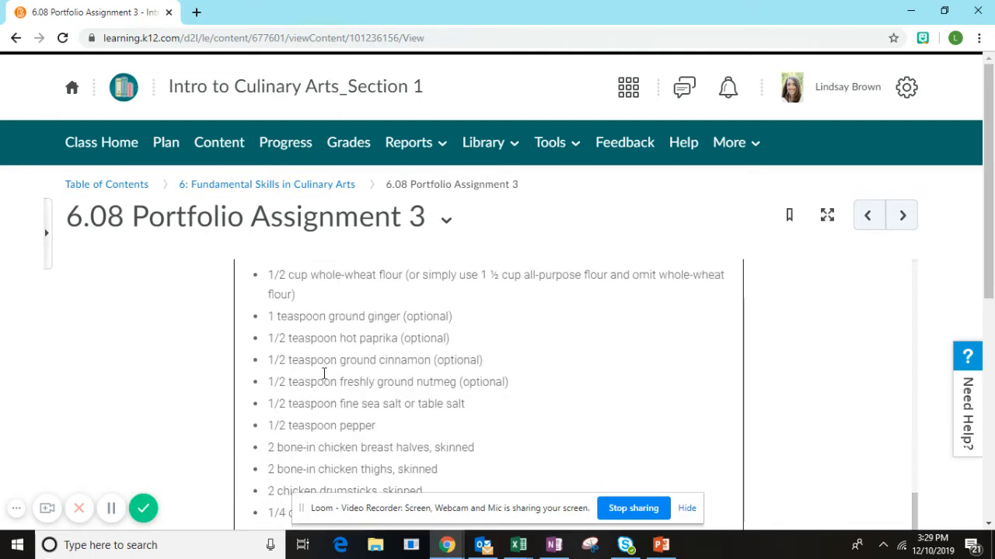
scroll(down, 3)
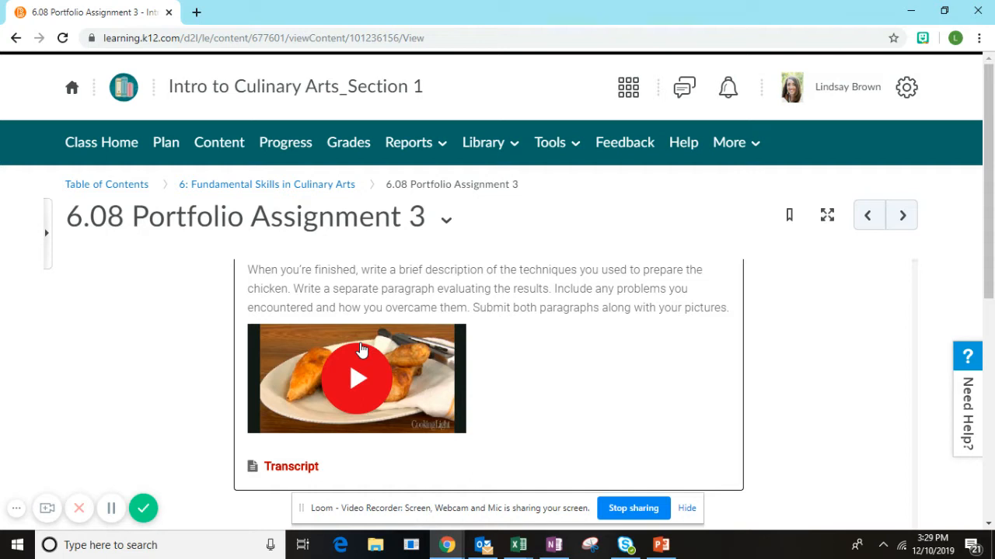
mouse_move(376, 345)
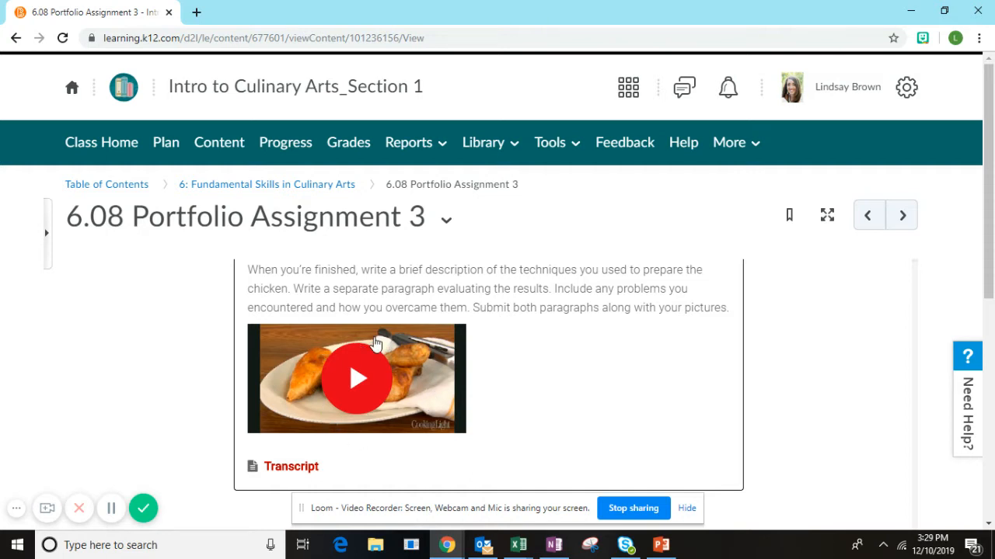
scroll(up, 3)
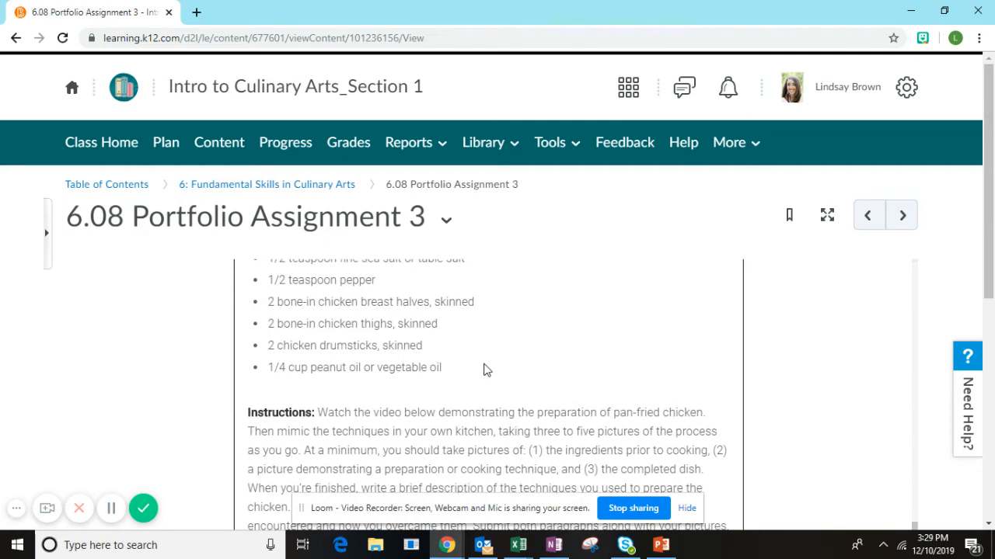
scroll(up, 3)
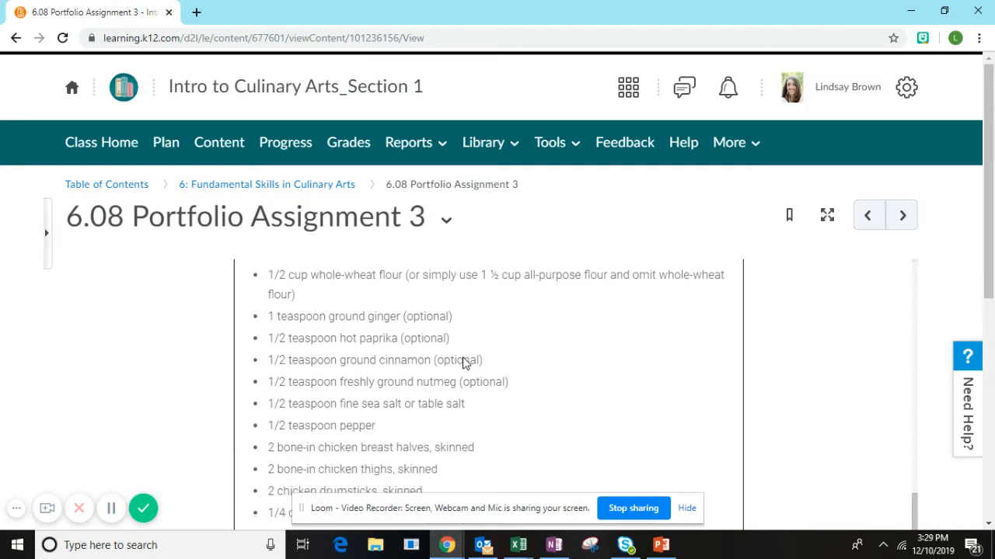
mouse_move(445, 335)
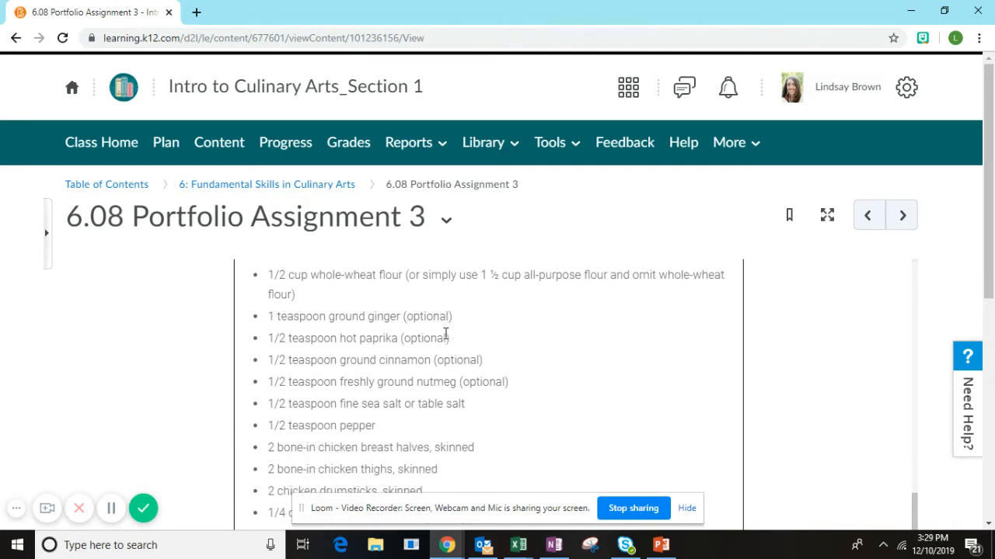
mouse_move(476, 382)
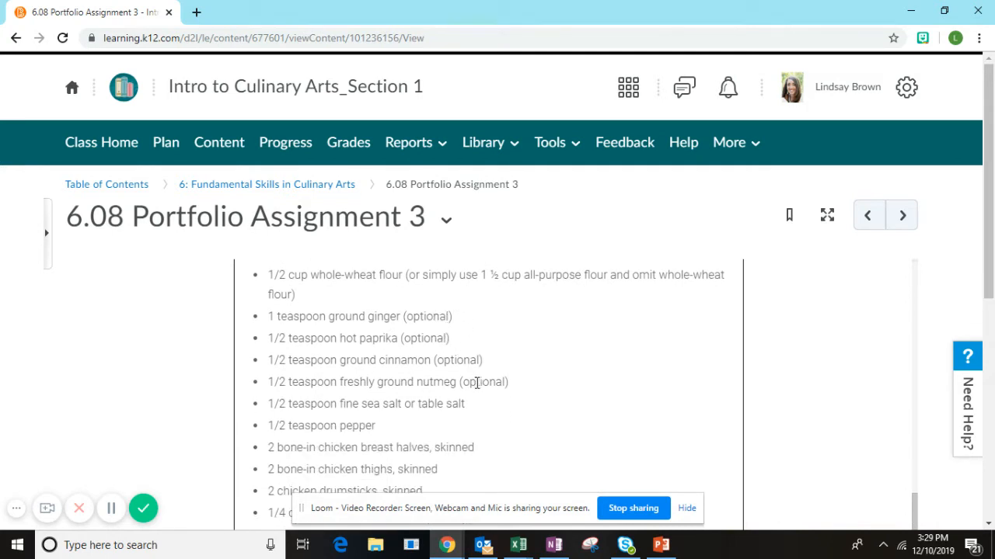
scroll(up, 3)
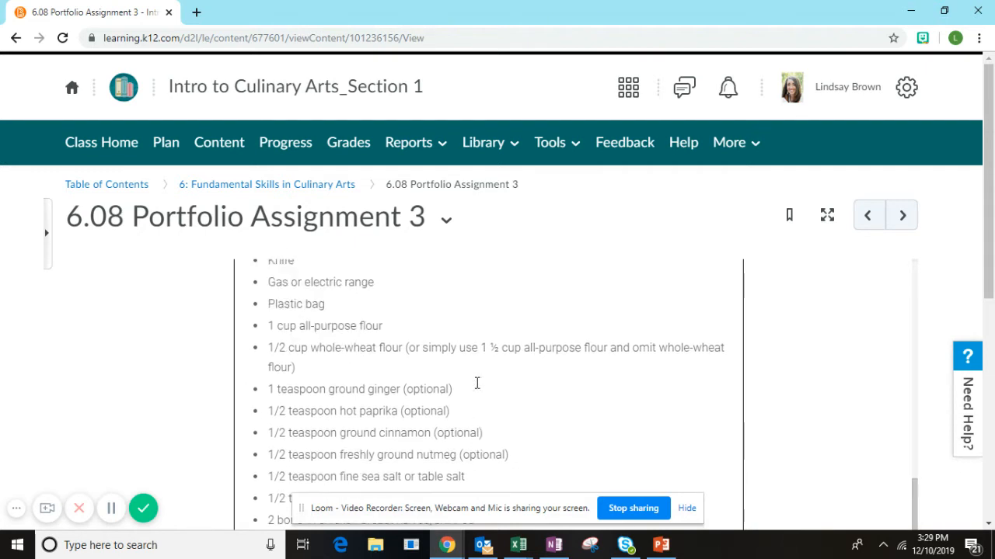
scroll(down, 3)
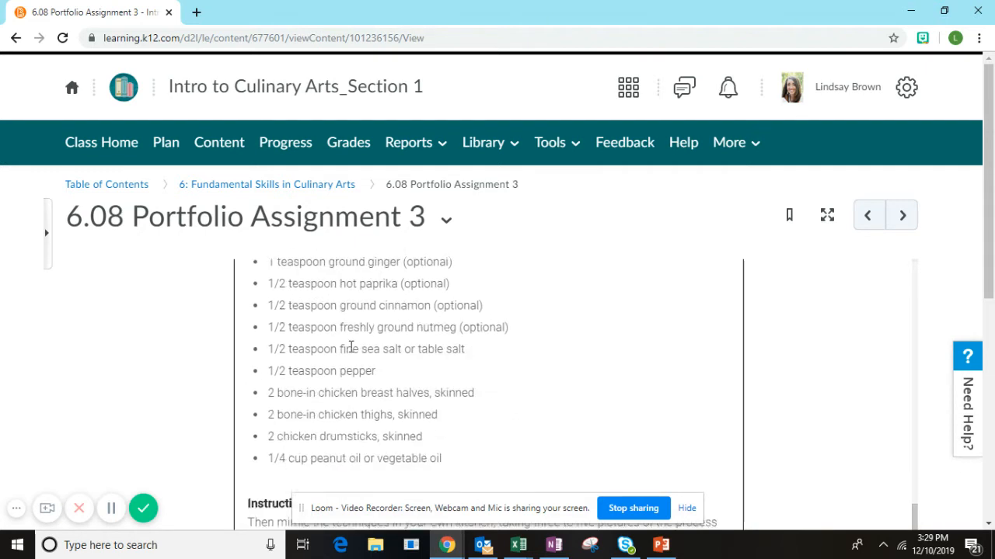
scroll(down, 3)
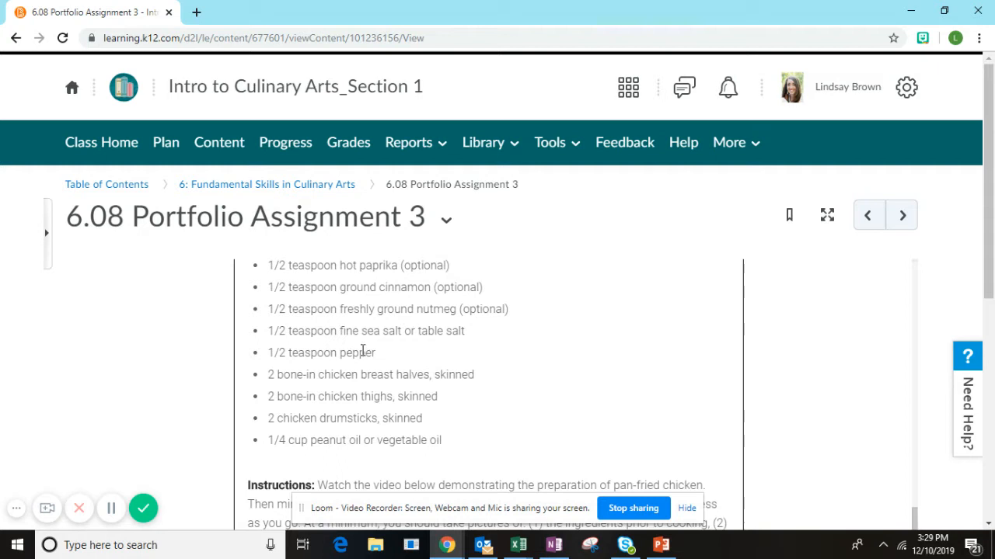
mouse_move(357, 392)
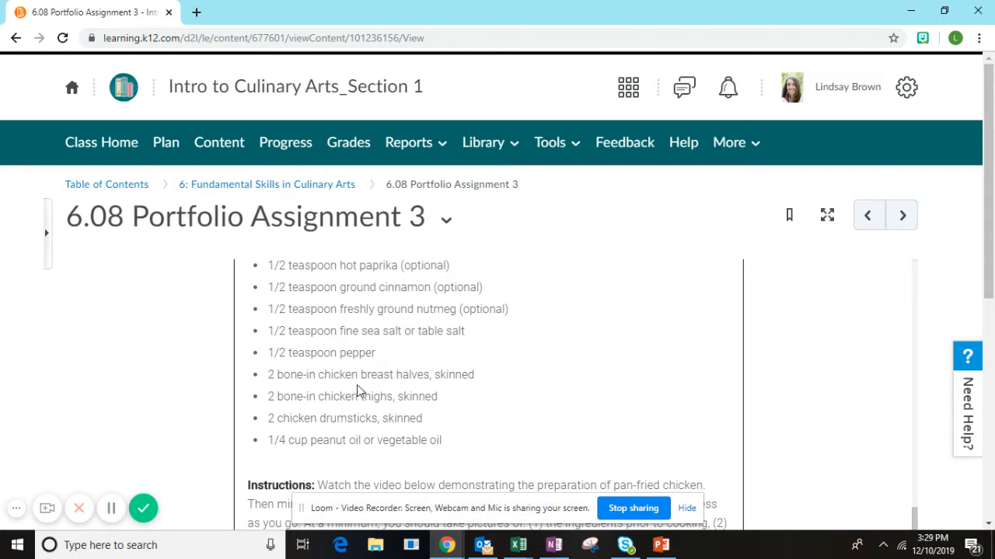
mouse_move(370, 378)
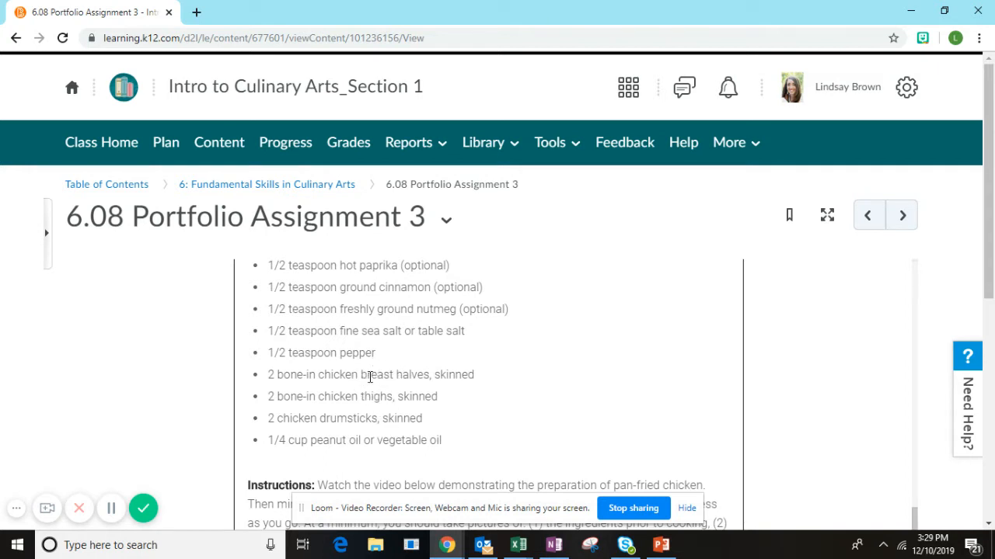
mouse_move(426, 425)
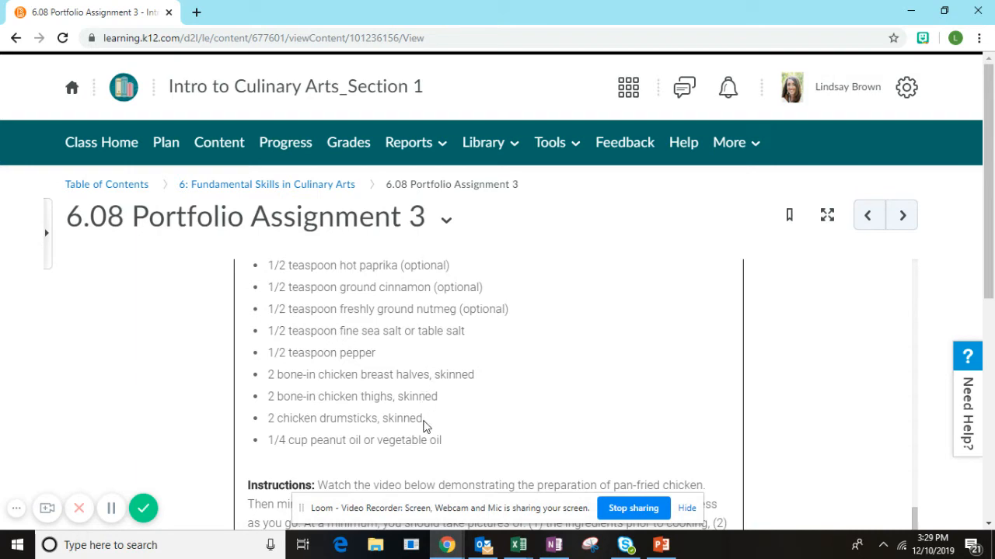
mouse_move(429, 441)
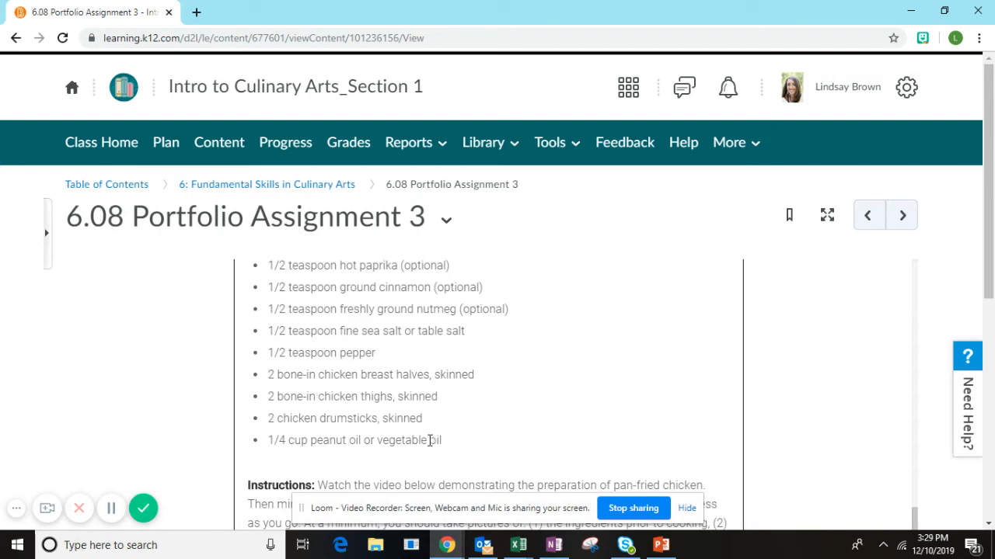
scroll(down, 3)
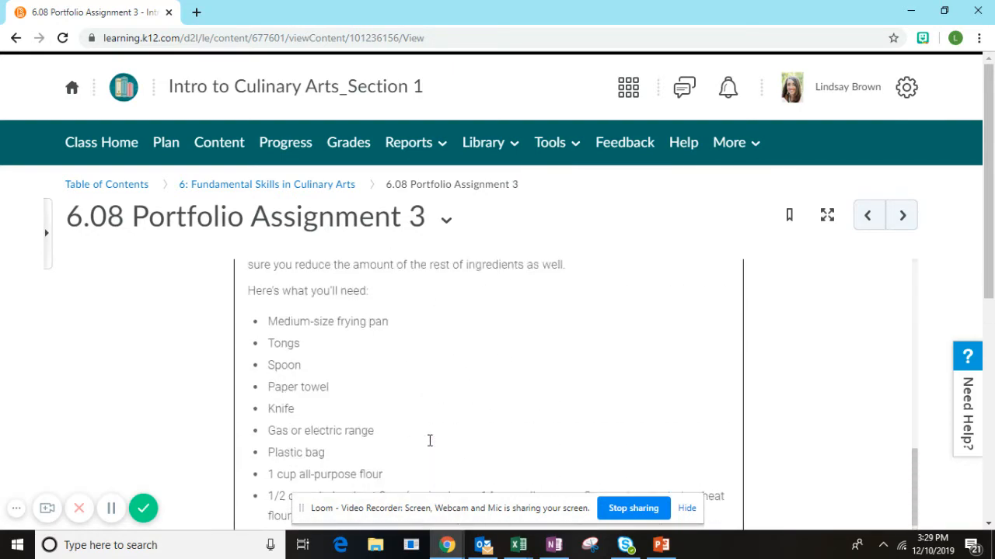
scroll(up, 3)
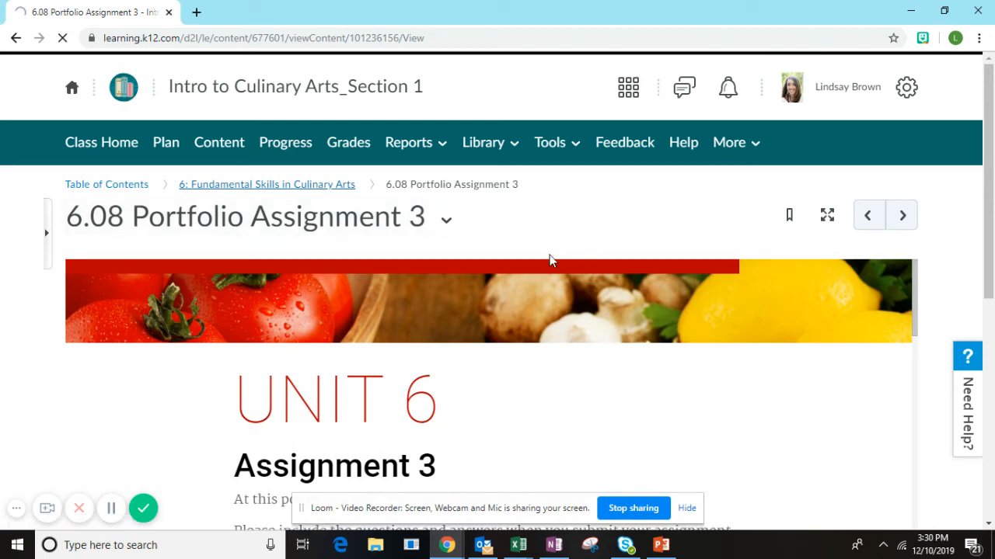
Return to the Unit 6 module page and read the 6.08 Graded Assignment description through Option 2: You Choose!
click(268, 184)
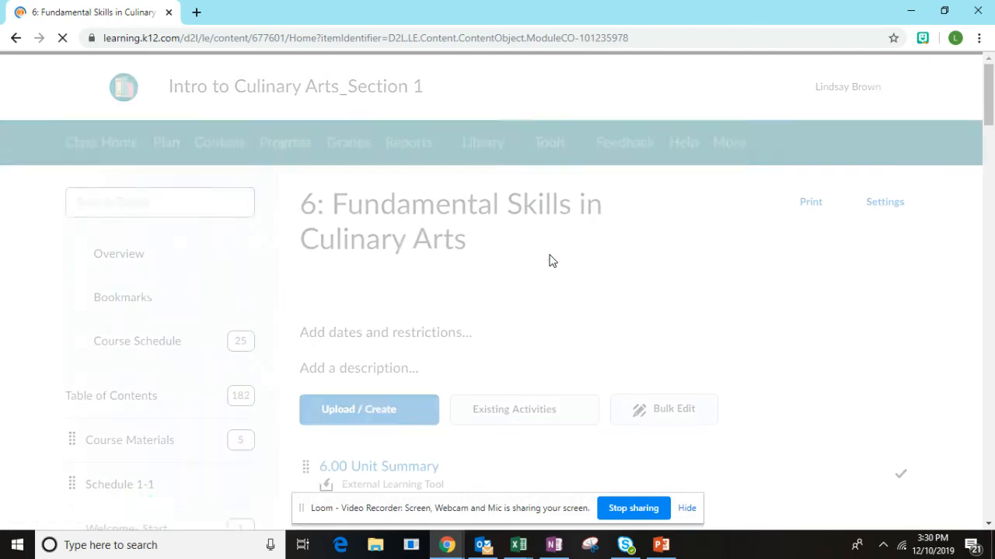
scroll(down, 3)
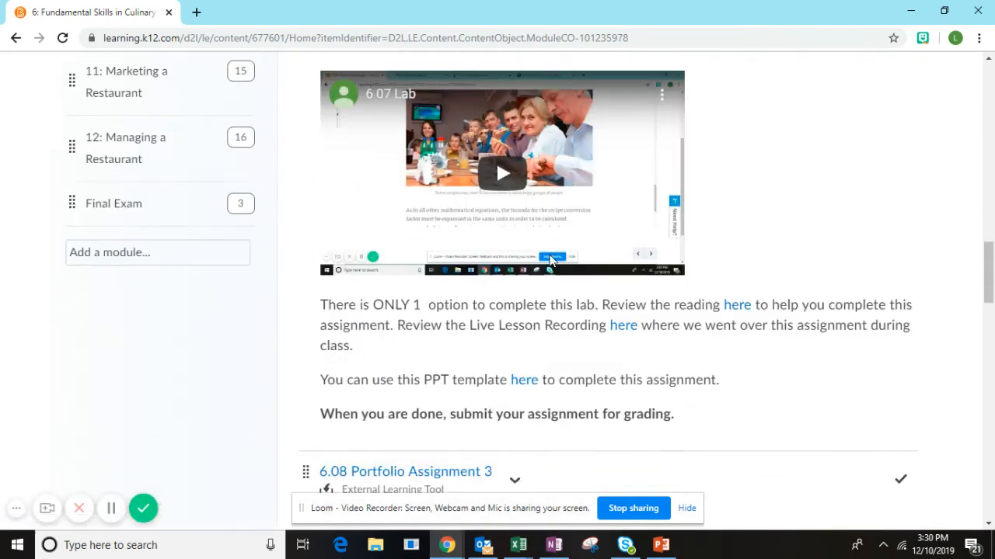
scroll(down, 3)
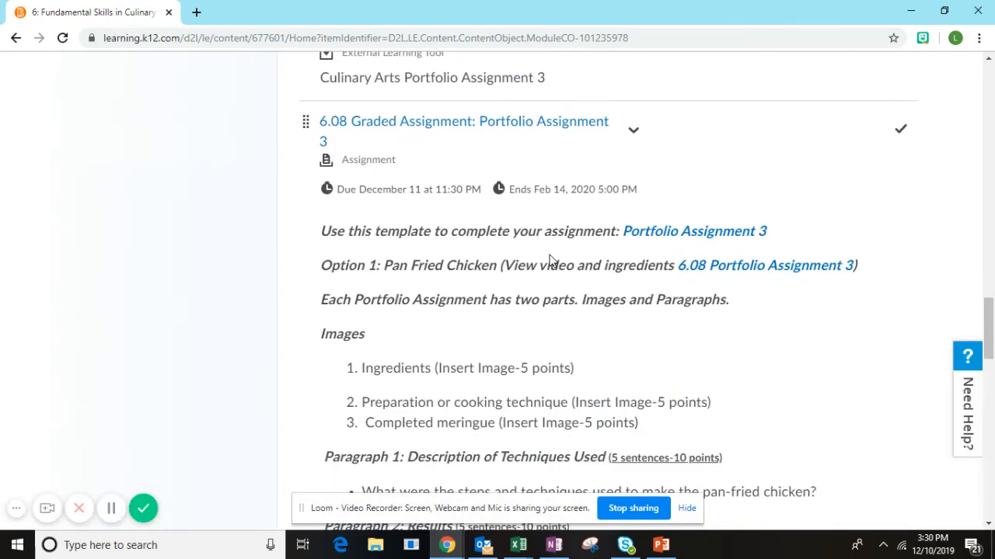
scroll(down, 3)
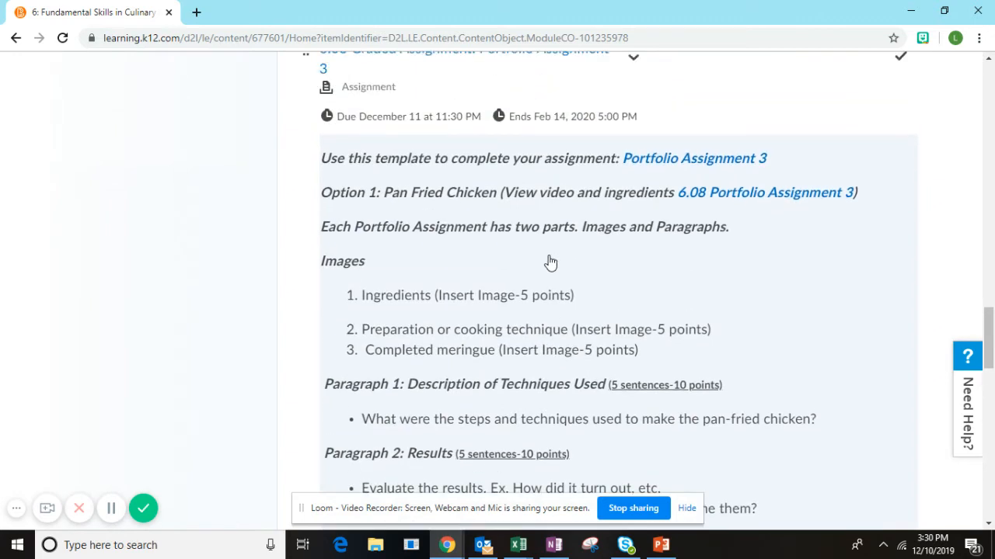
mouse_move(139, 495)
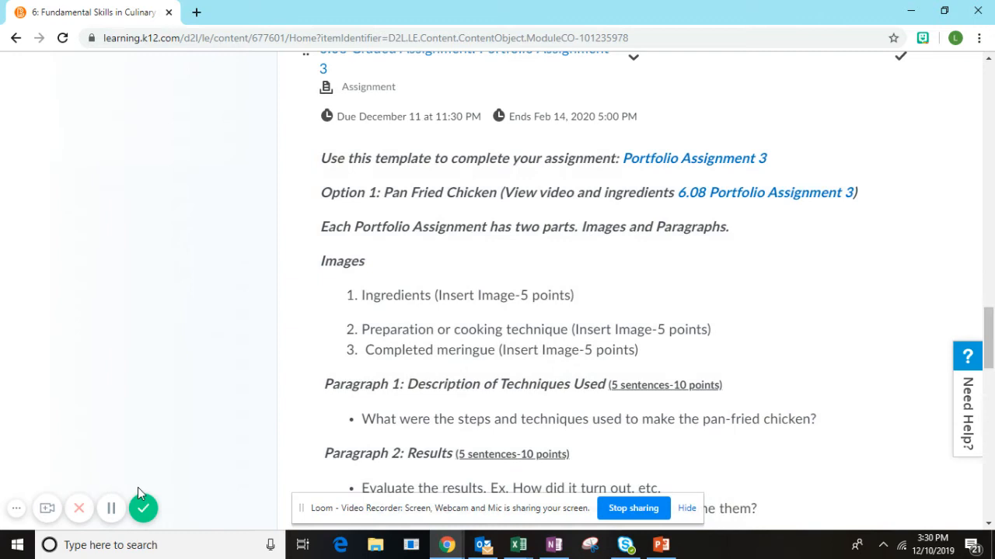
mouse_move(356, 256)
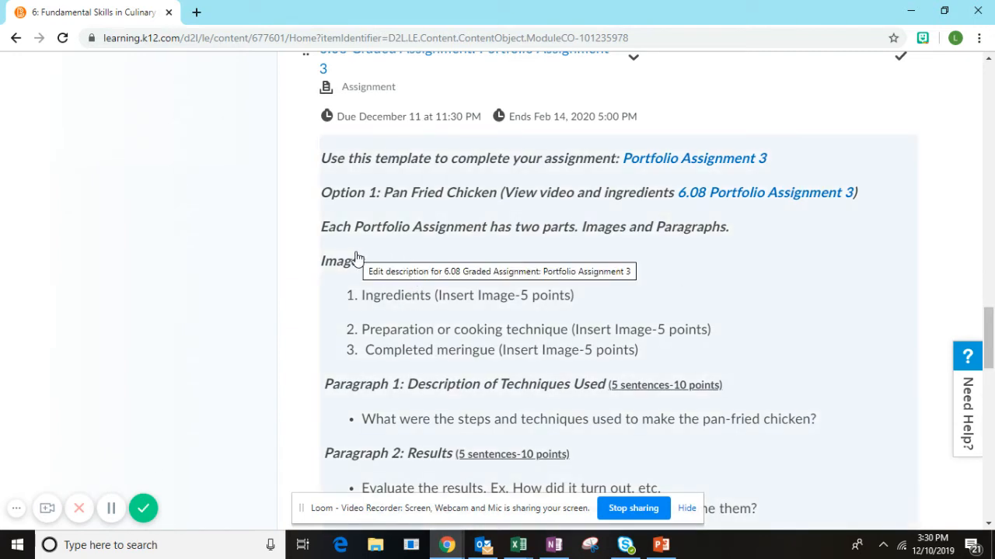
mouse_move(447, 317)
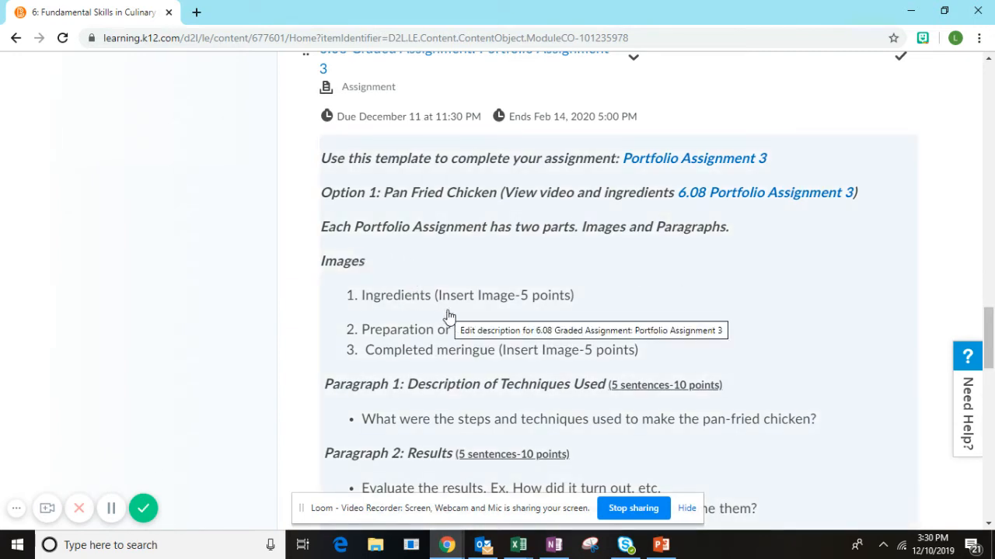
mouse_move(404, 297)
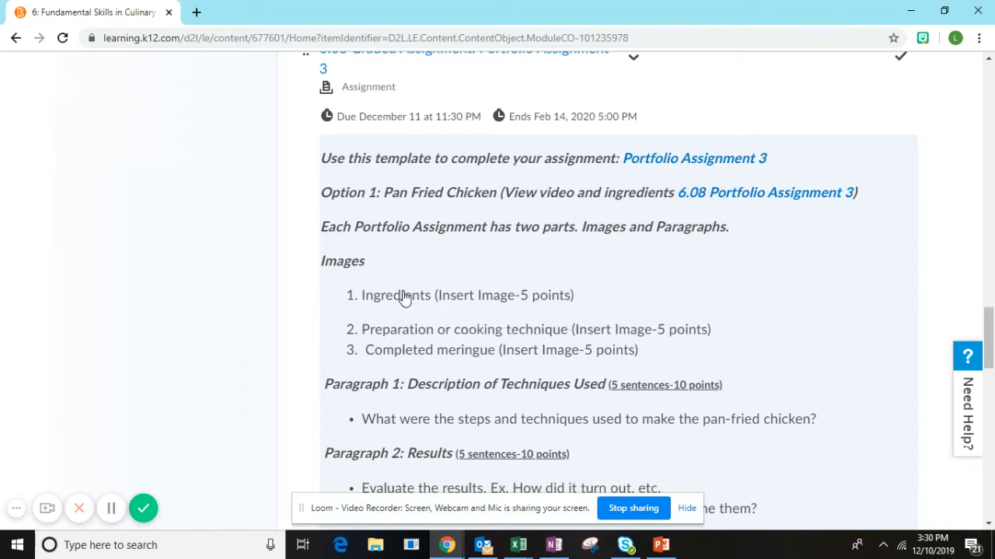
mouse_move(426, 297)
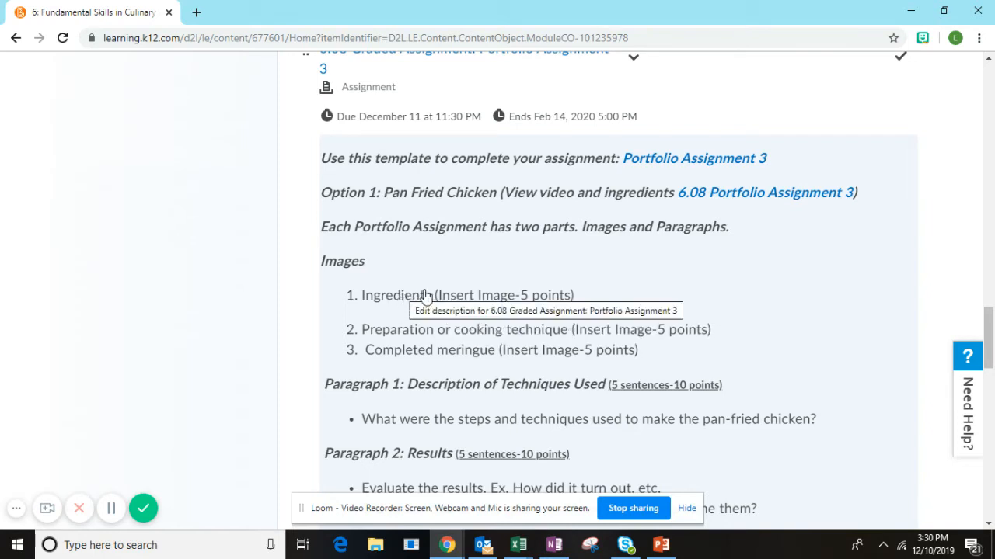
mouse_move(472, 311)
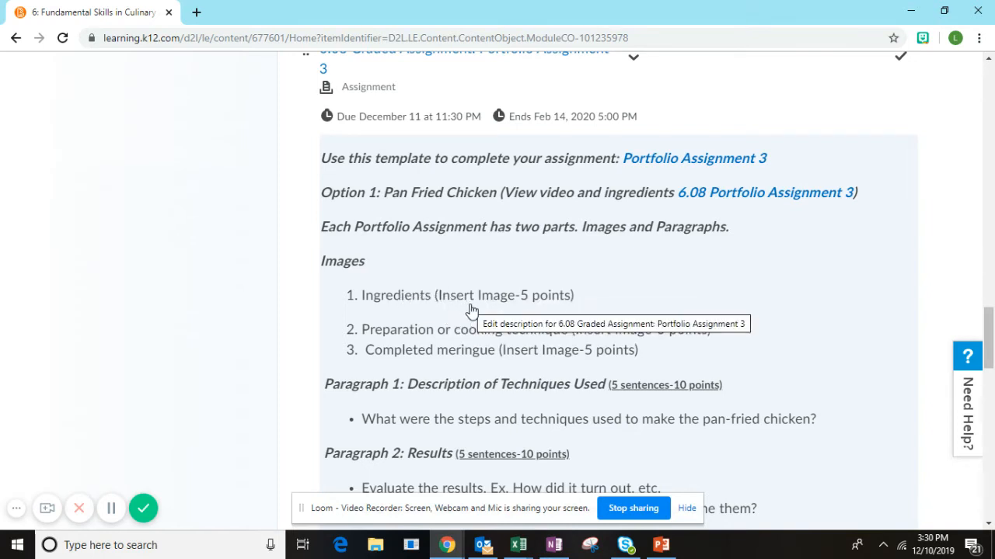
mouse_move(467, 303)
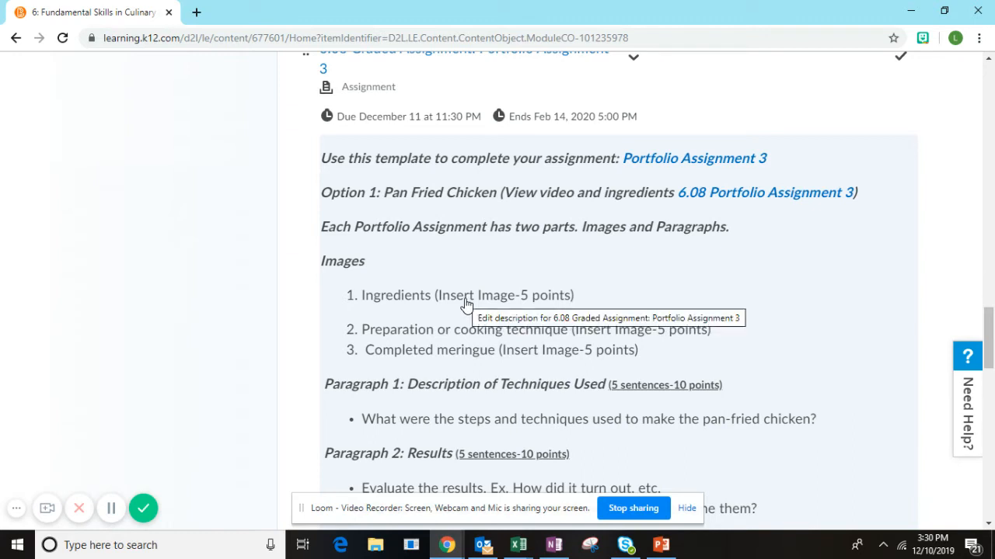
mouse_move(457, 325)
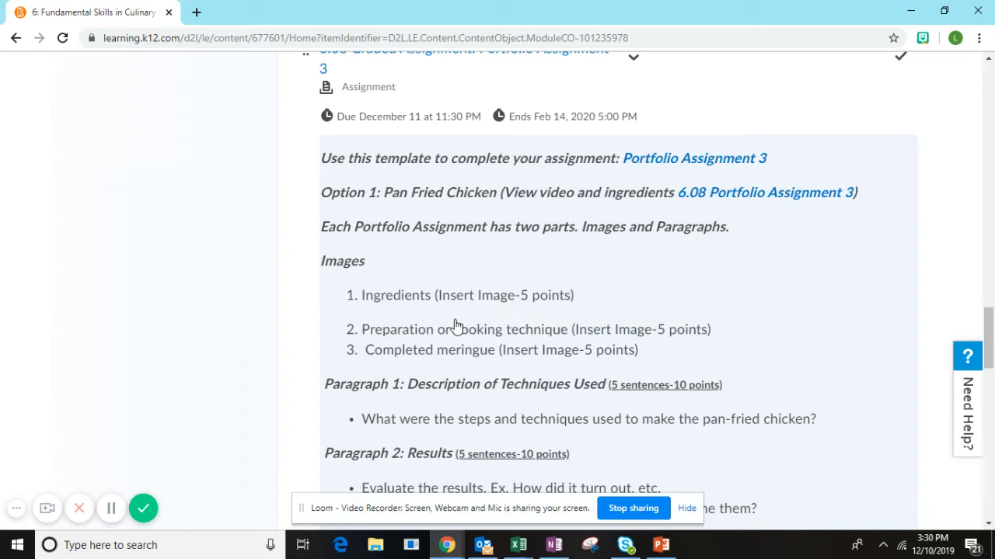
mouse_move(112, 508)
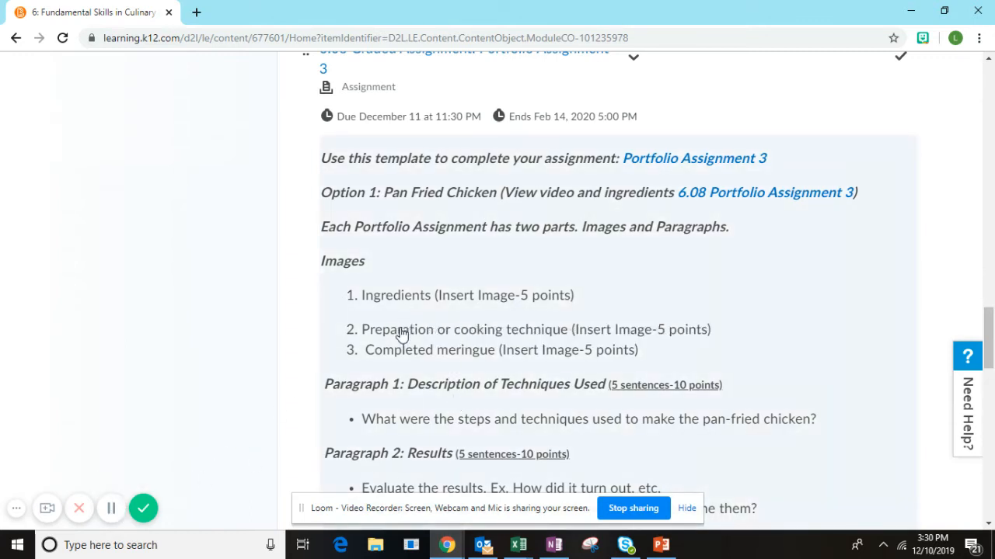
mouse_move(401, 332)
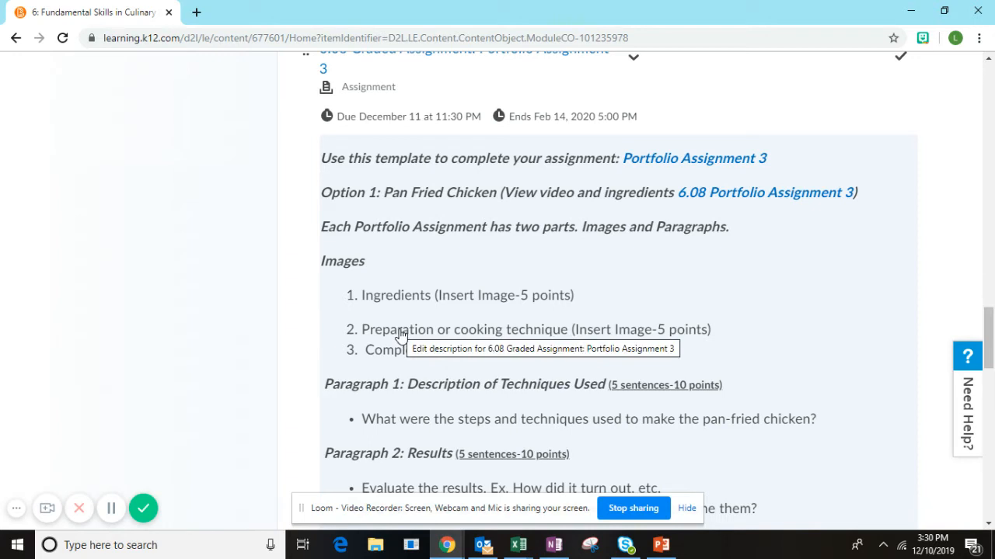
mouse_move(467, 334)
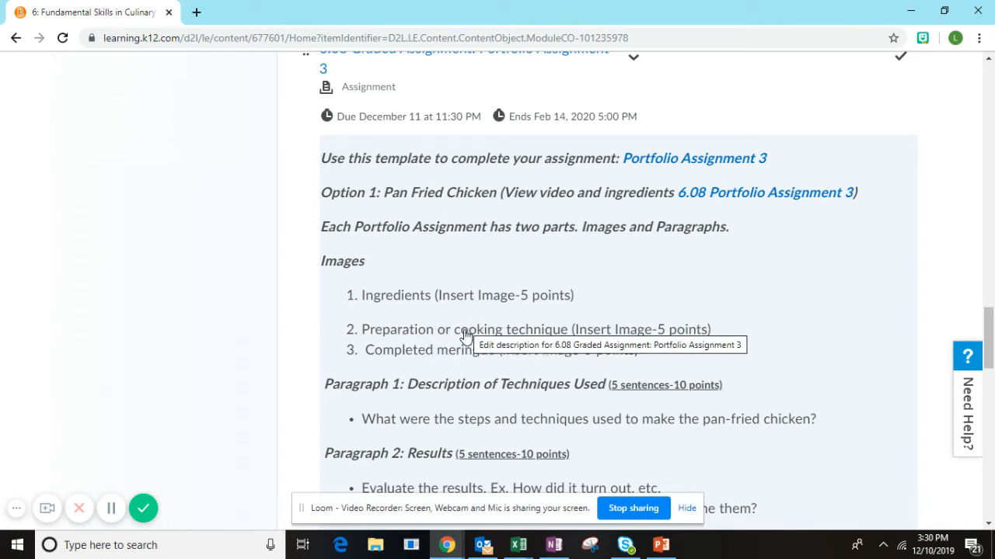
mouse_move(507, 329)
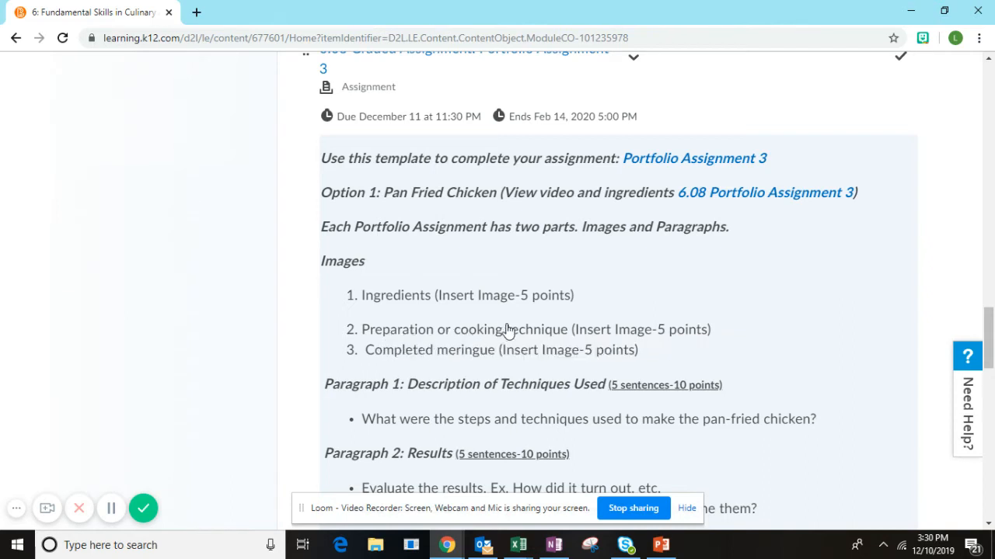
mouse_move(594, 330)
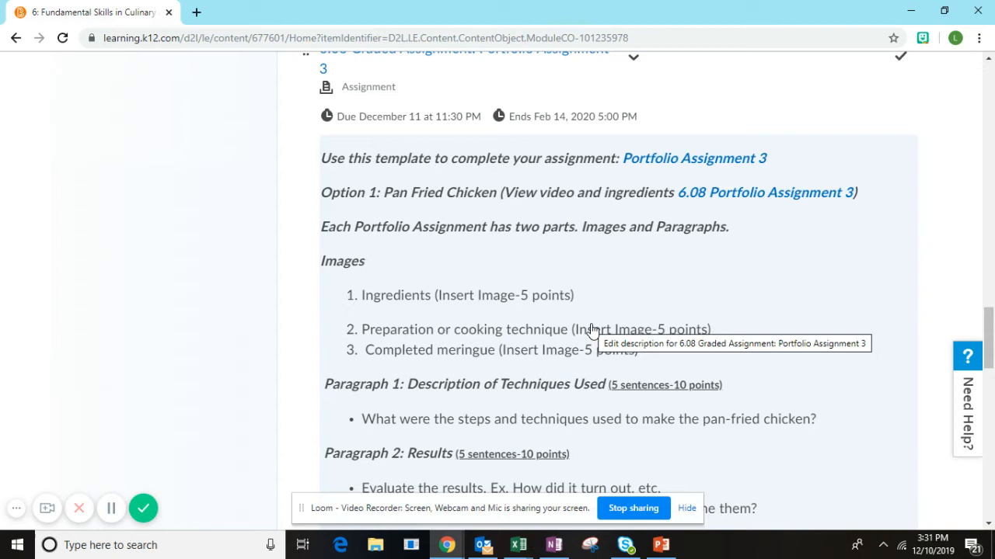
scroll(down, 3)
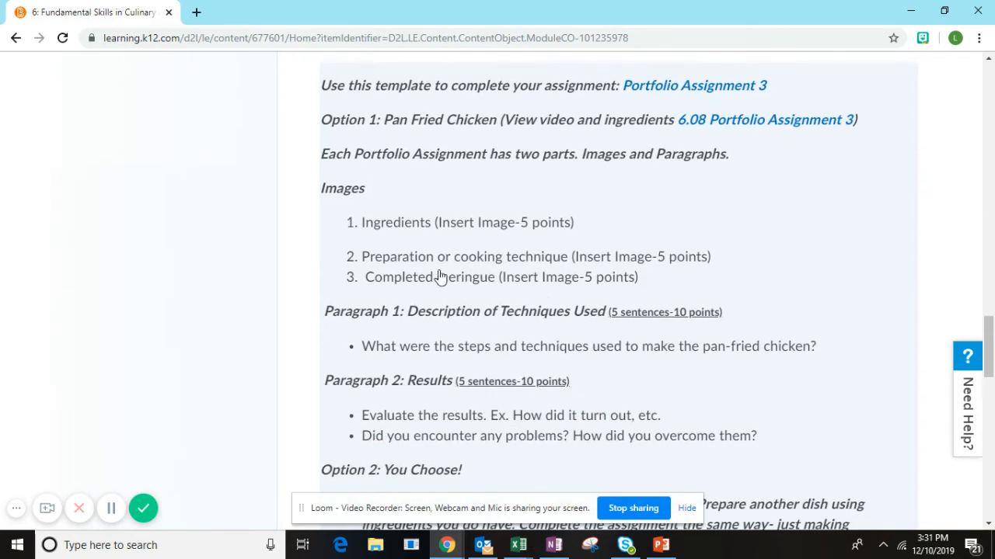
mouse_move(465, 281)
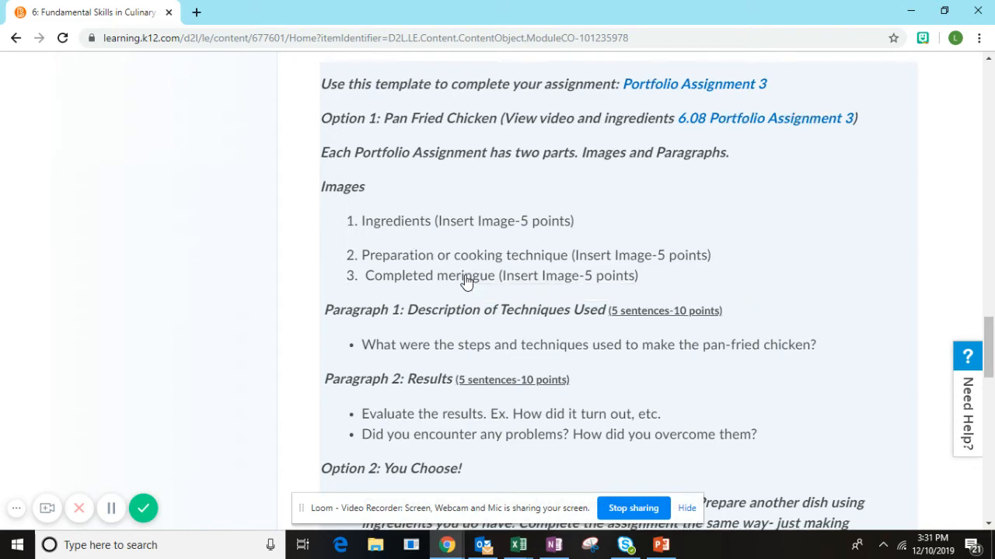
scroll(down, 3)
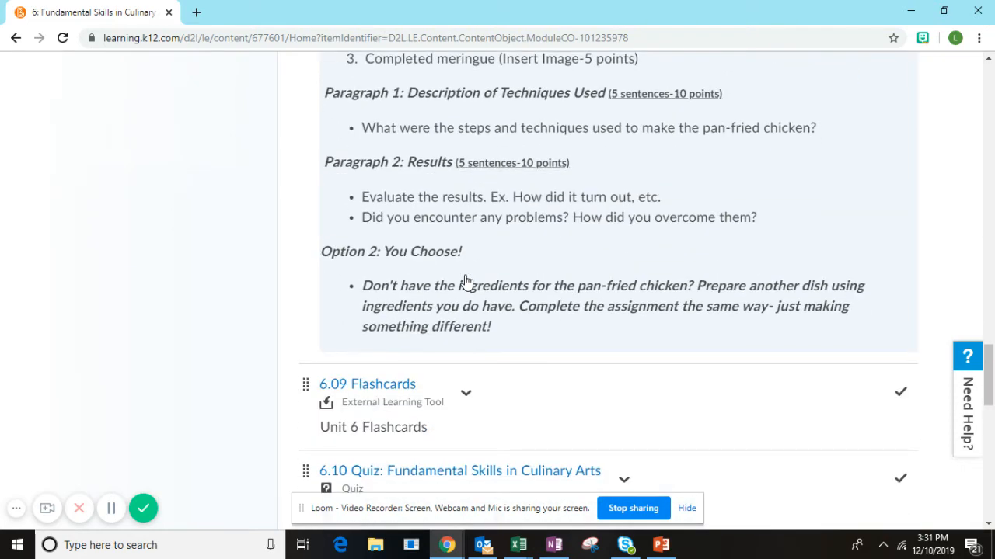
mouse_move(416, 116)
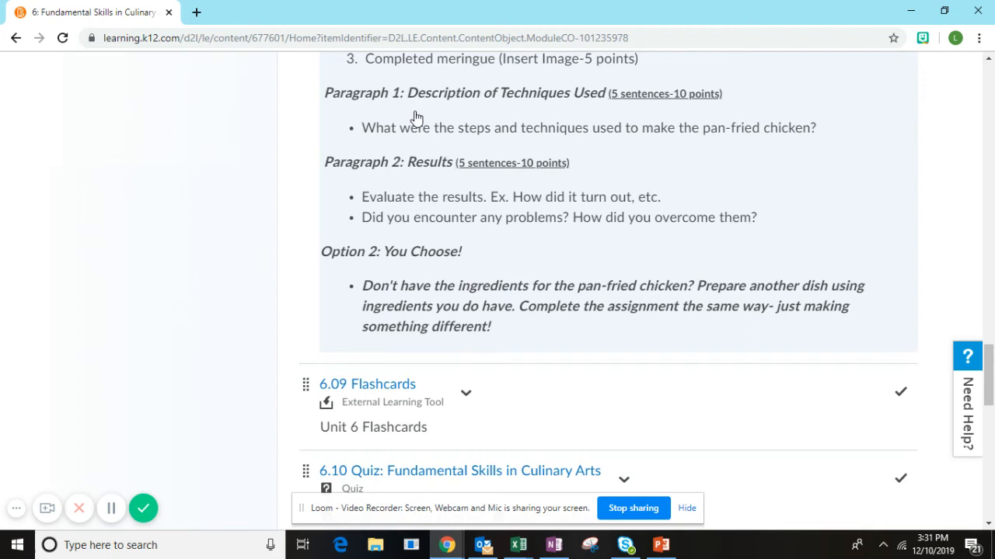
mouse_move(609, 147)
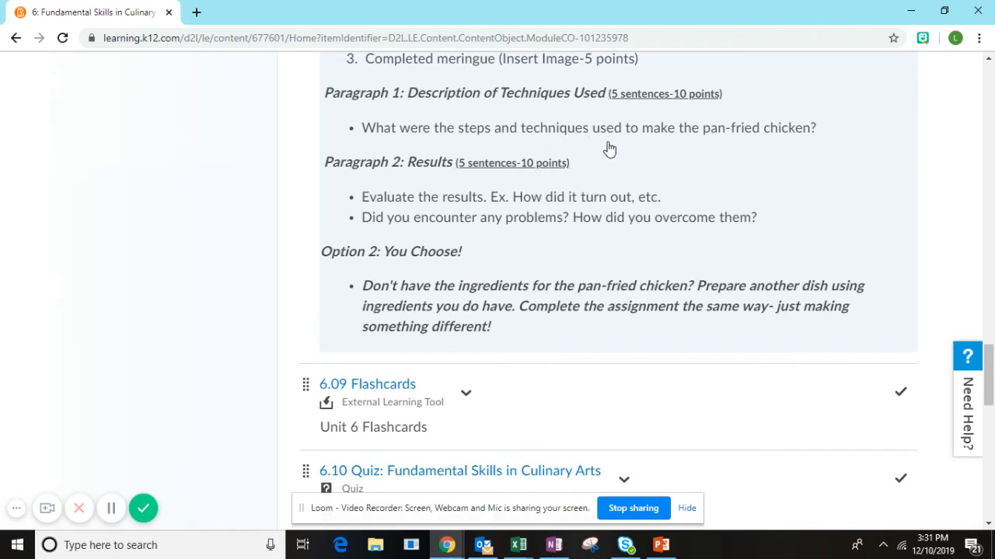
mouse_move(519, 135)
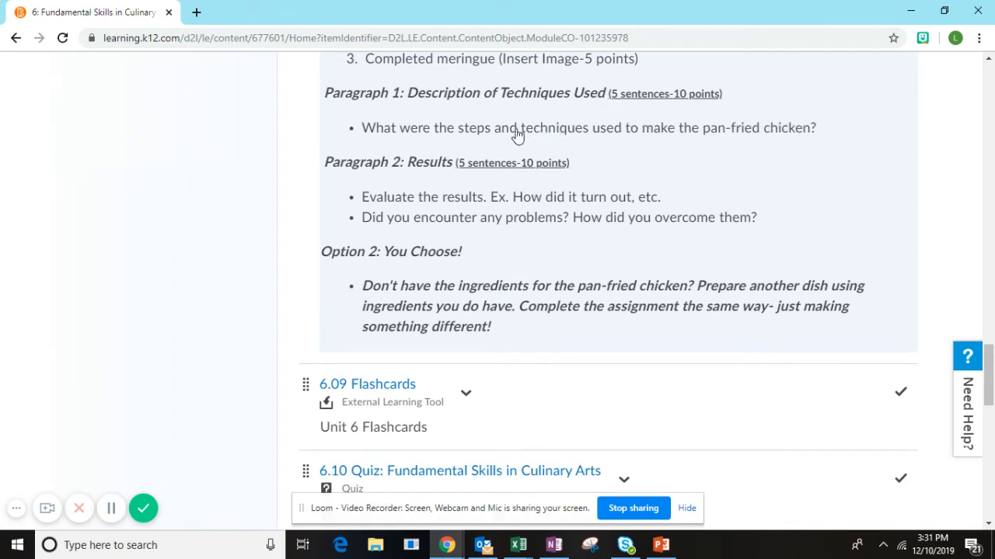
mouse_move(457, 147)
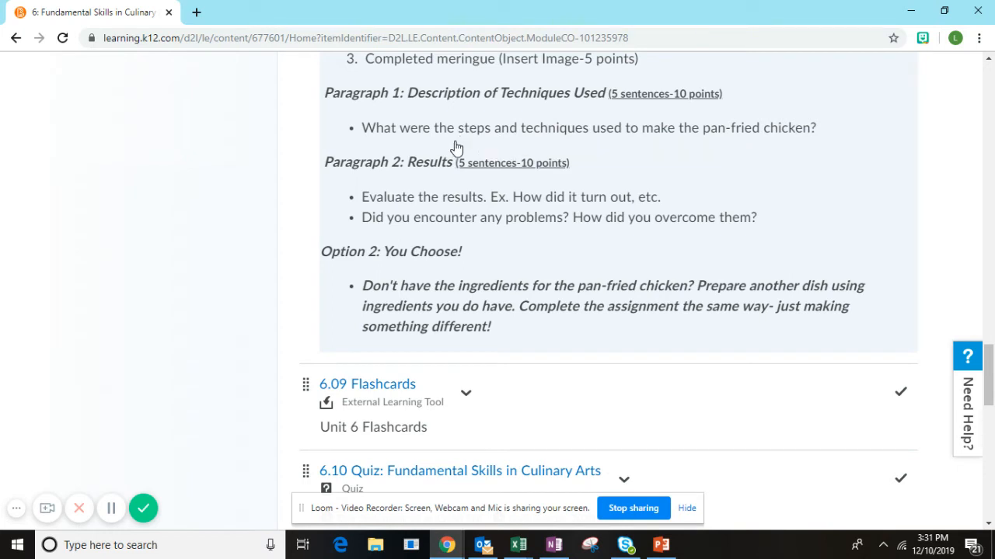
mouse_move(701, 131)
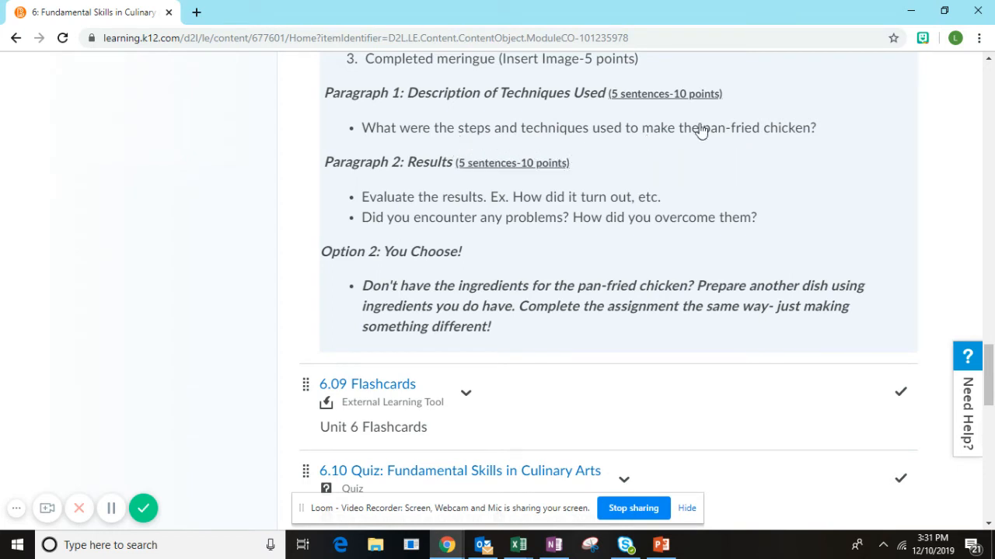
mouse_move(724, 146)
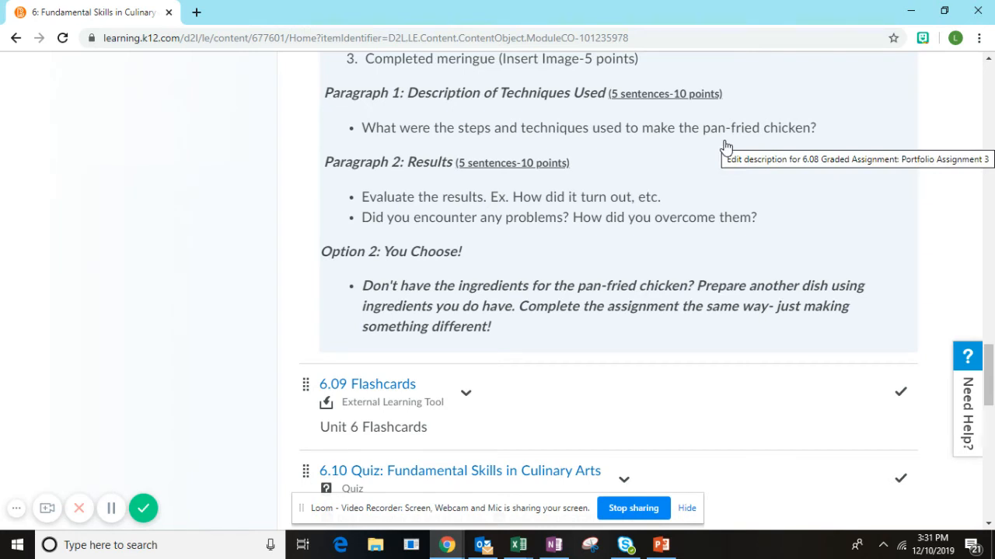
mouse_move(637, 93)
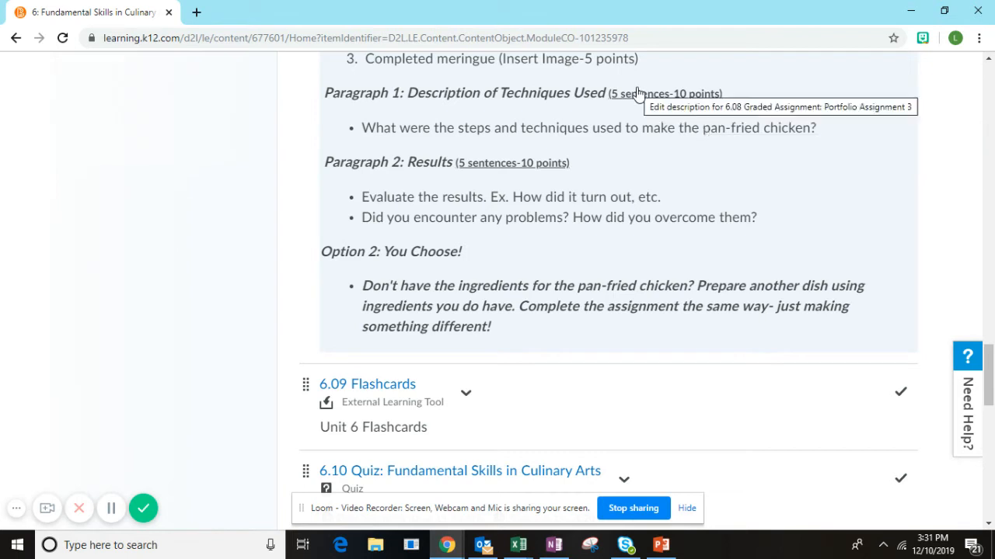
mouse_move(631, 106)
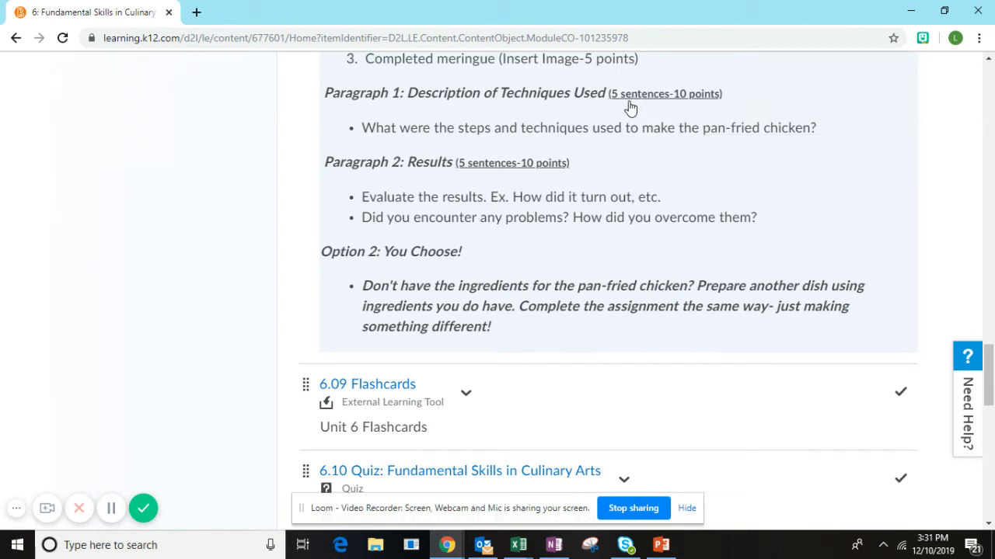
mouse_move(630, 101)
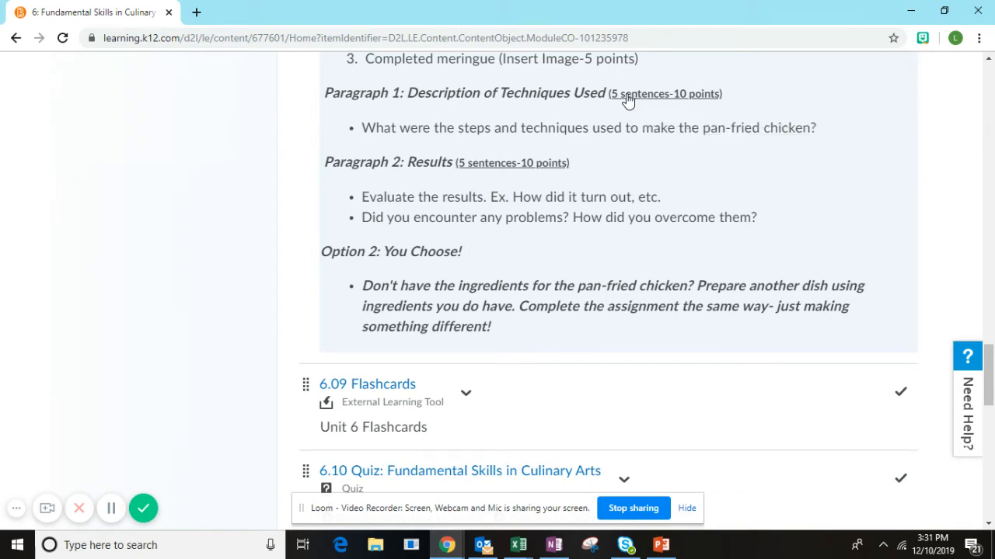
scroll(down, 3)
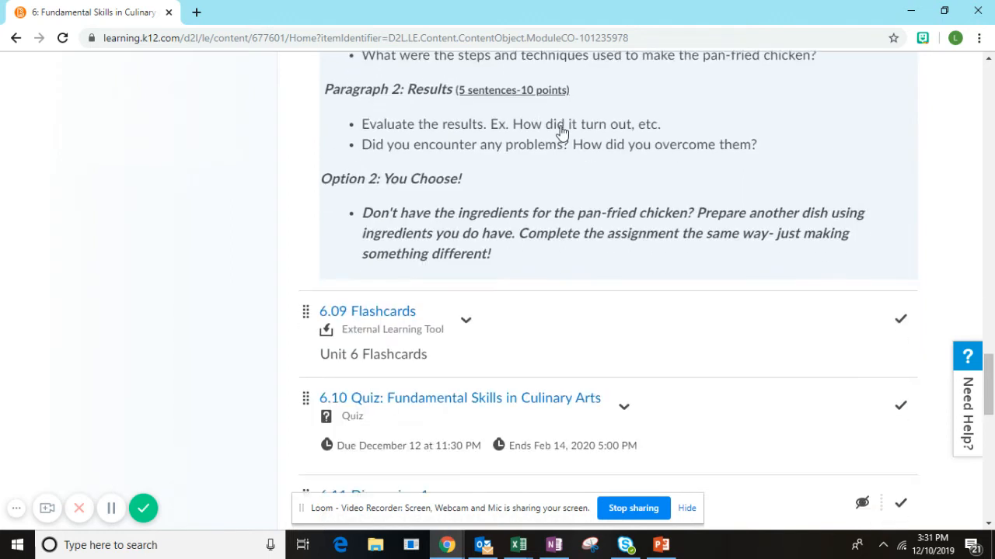
mouse_move(513, 112)
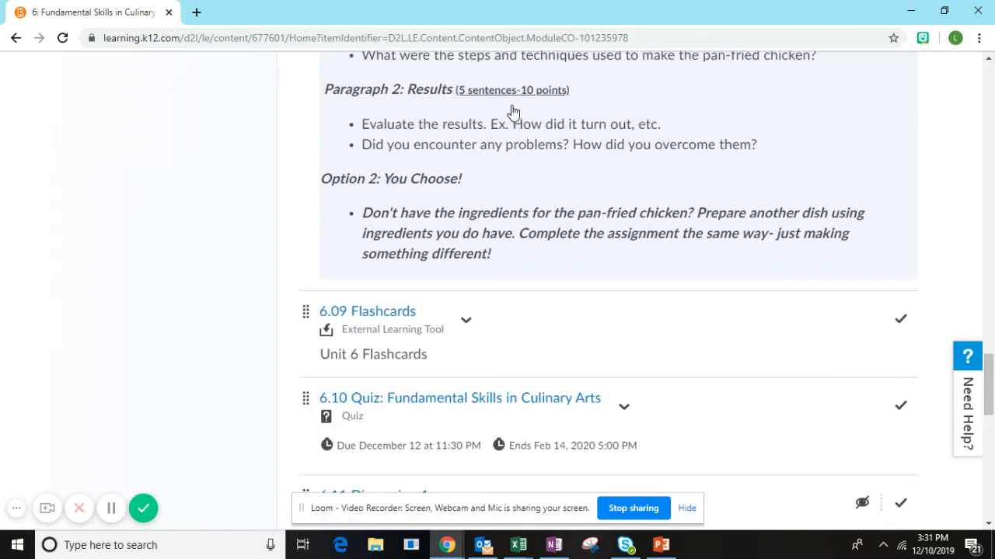
mouse_move(418, 143)
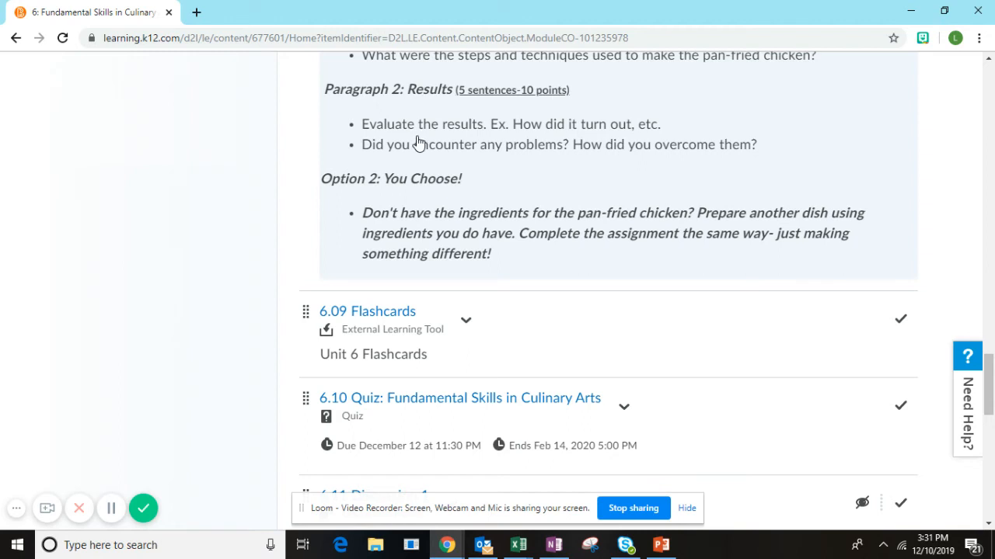
mouse_move(417, 145)
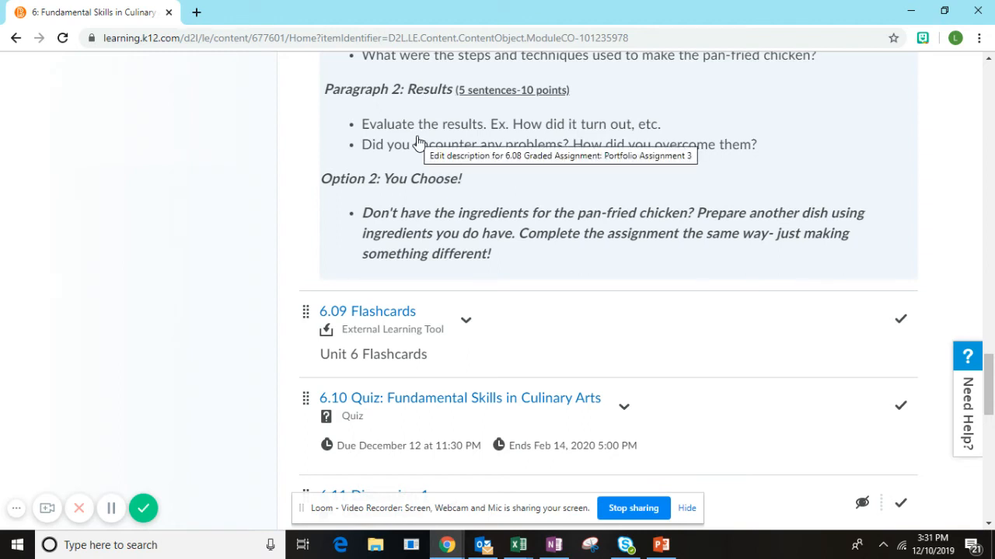
mouse_move(619, 132)
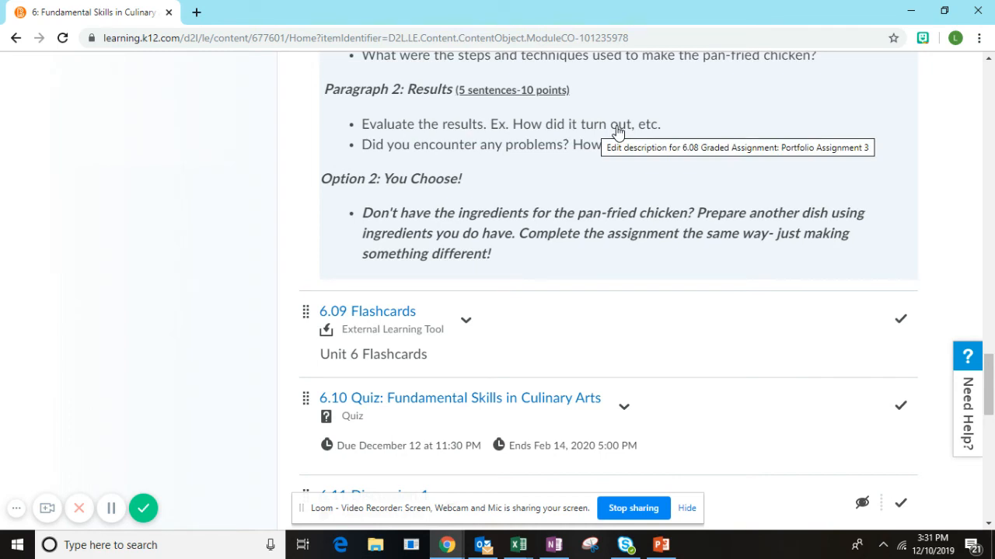
mouse_move(537, 128)
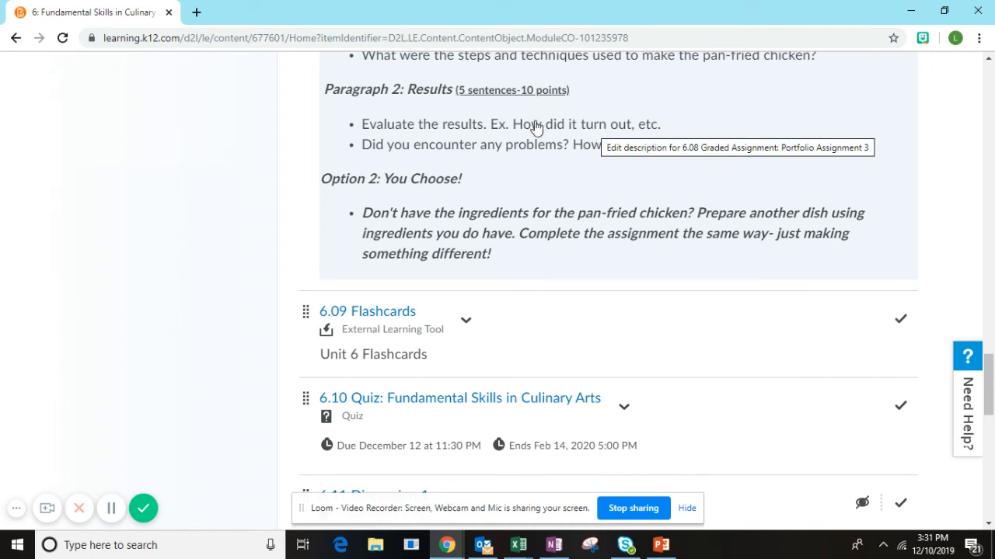
mouse_move(507, 137)
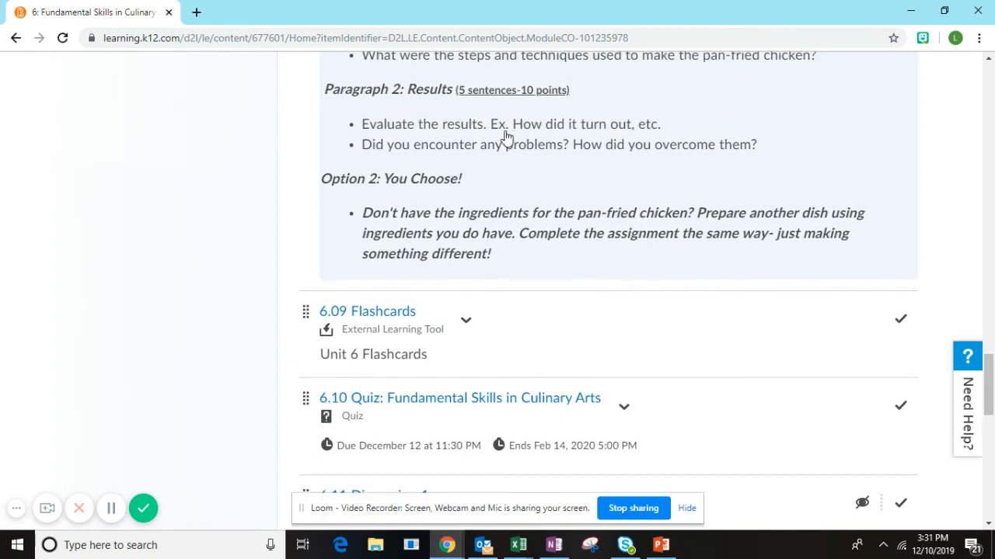
mouse_move(501, 159)
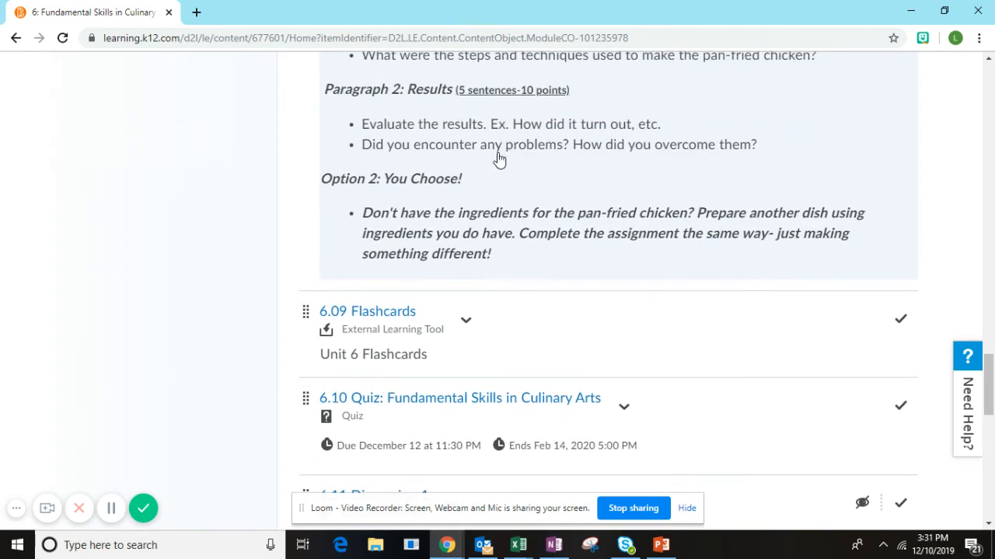
mouse_move(723, 139)
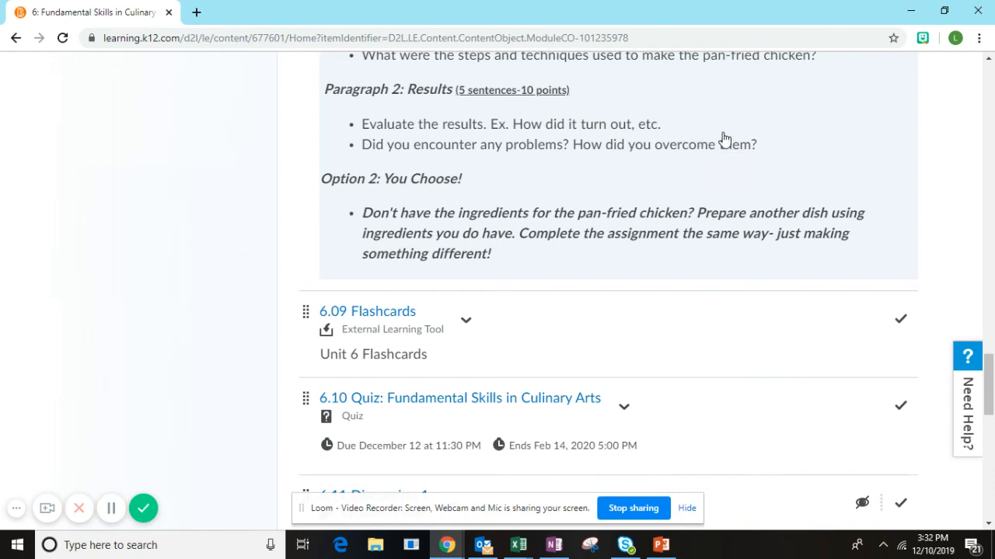
mouse_move(687, 165)
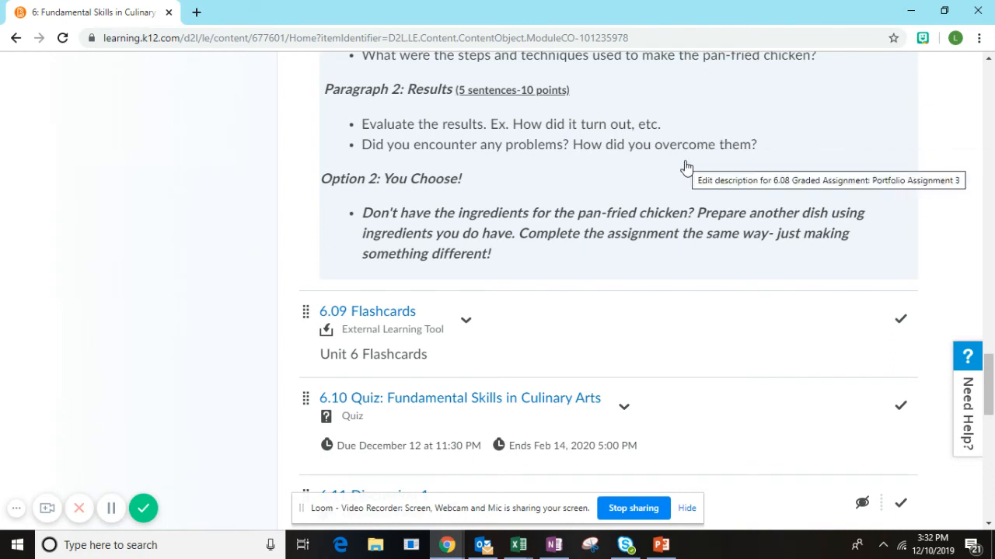
mouse_move(833, 147)
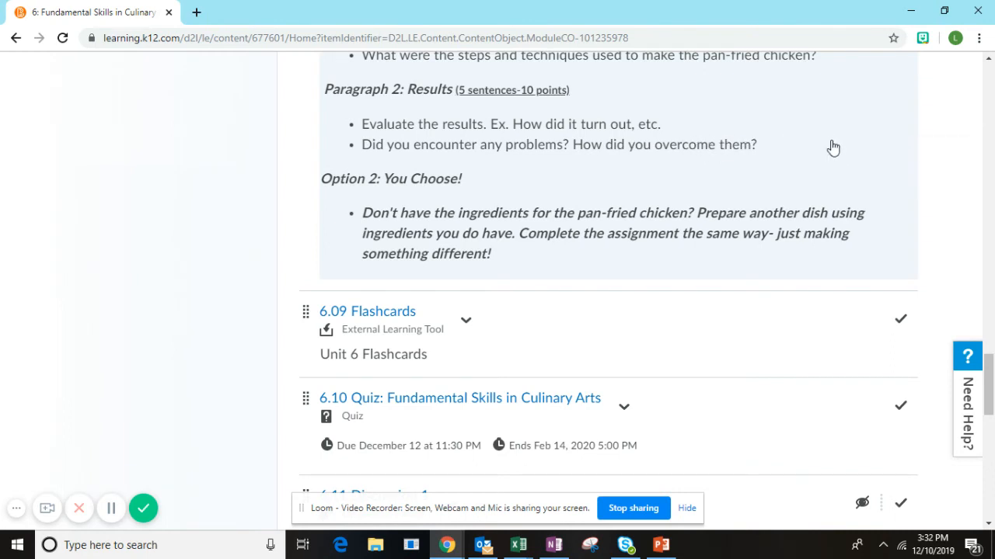
mouse_move(556, 134)
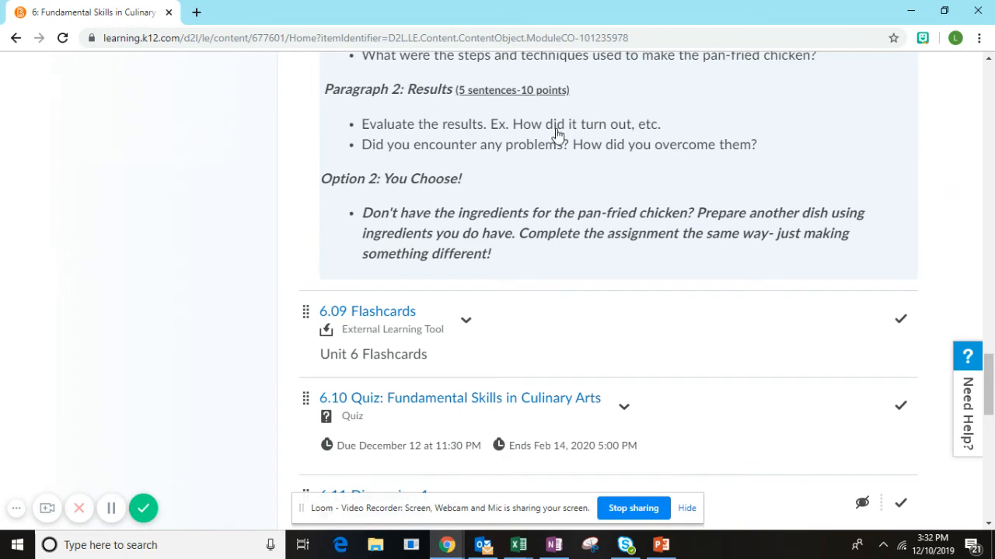
mouse_move(474, 94)
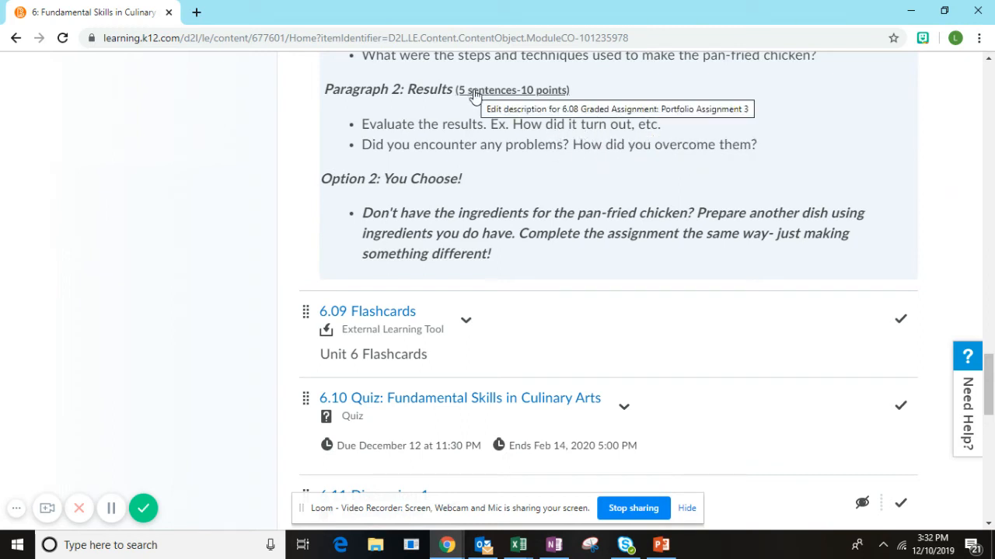
mouse_move(477, 96)
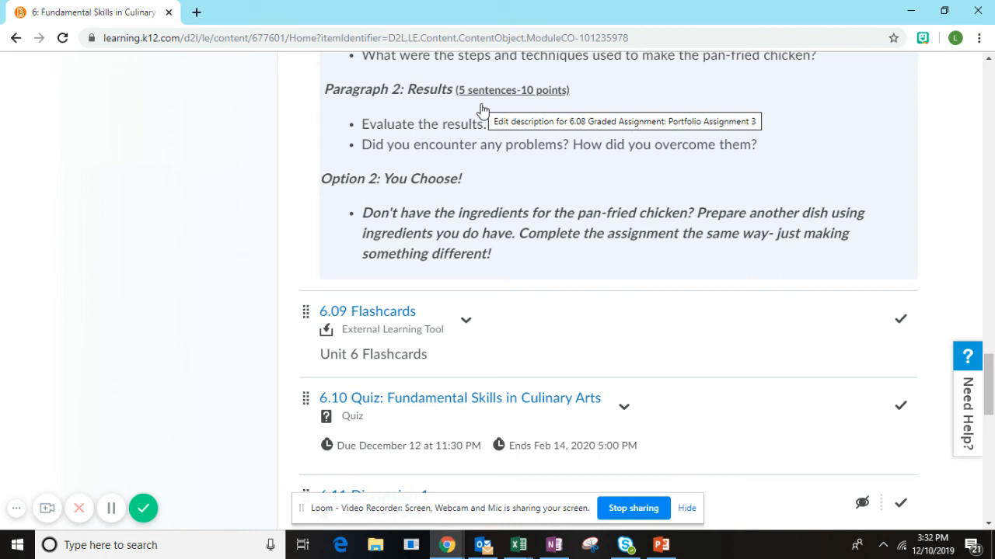
mouse_move(414, 185)
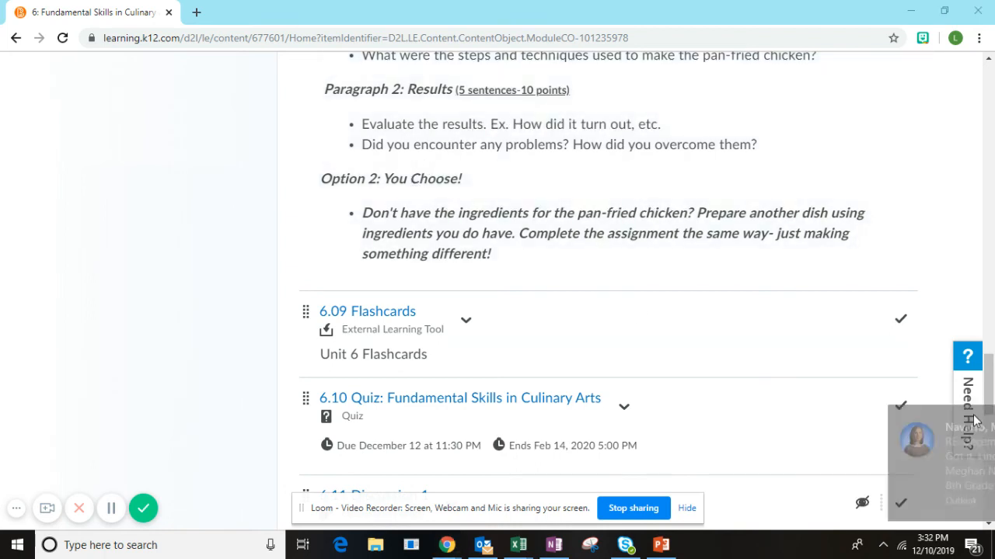
mouse_move(559, 282)
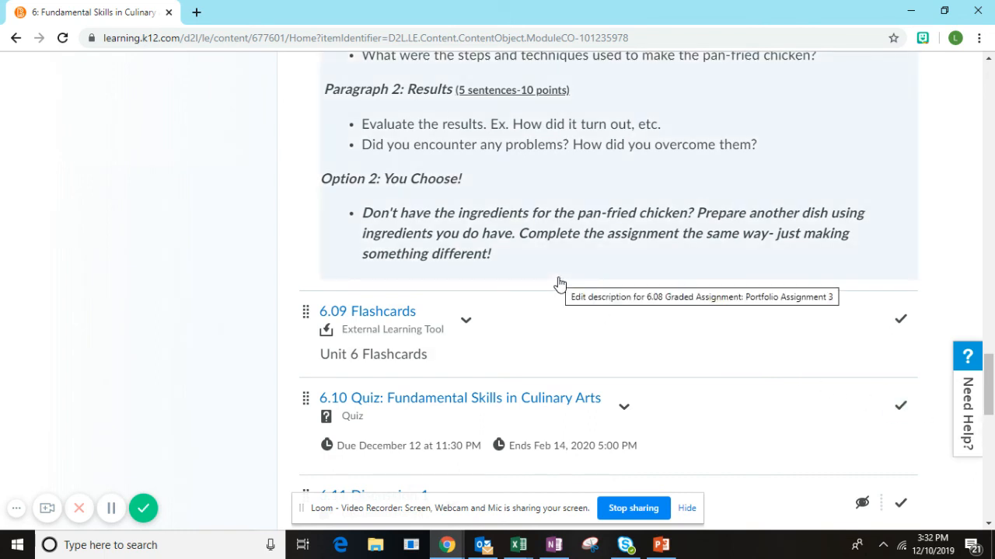
mouse_move(684, 249)
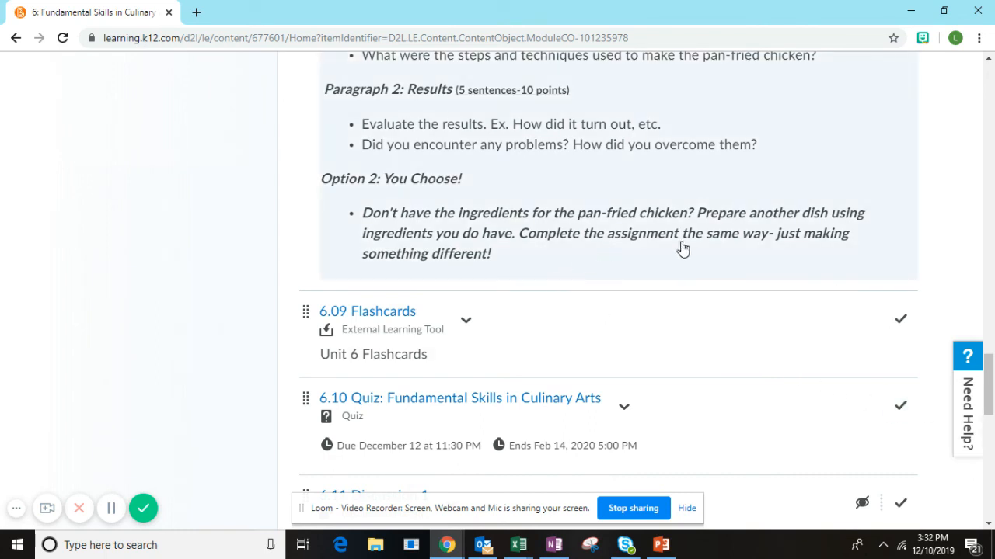
mouse_move(730, 234)
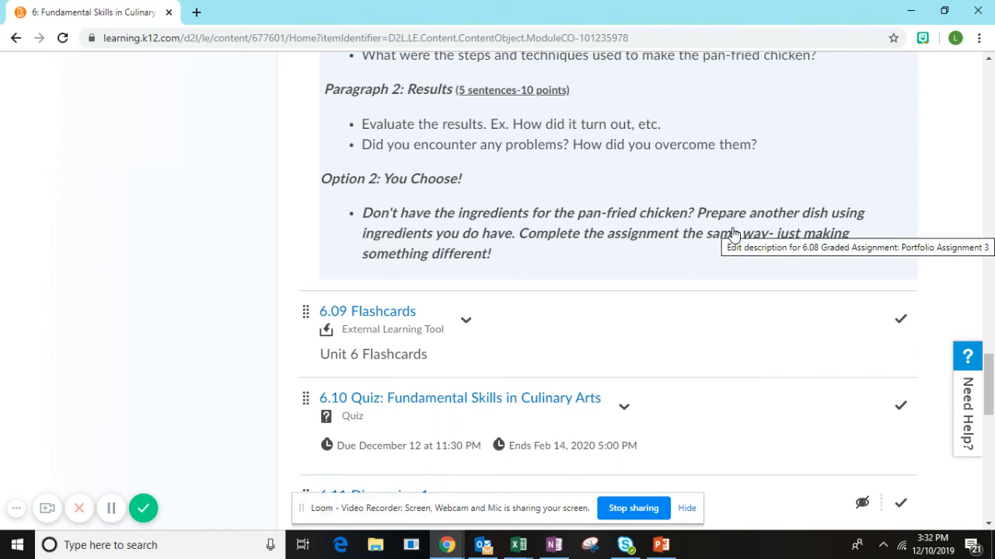
mouse_move(501, 247)
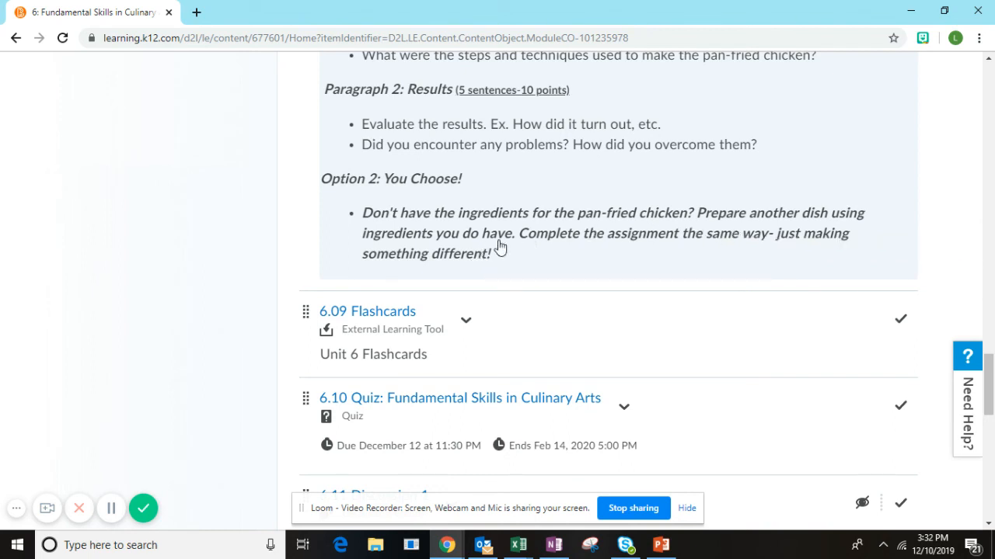
mouse_move(566, 244)
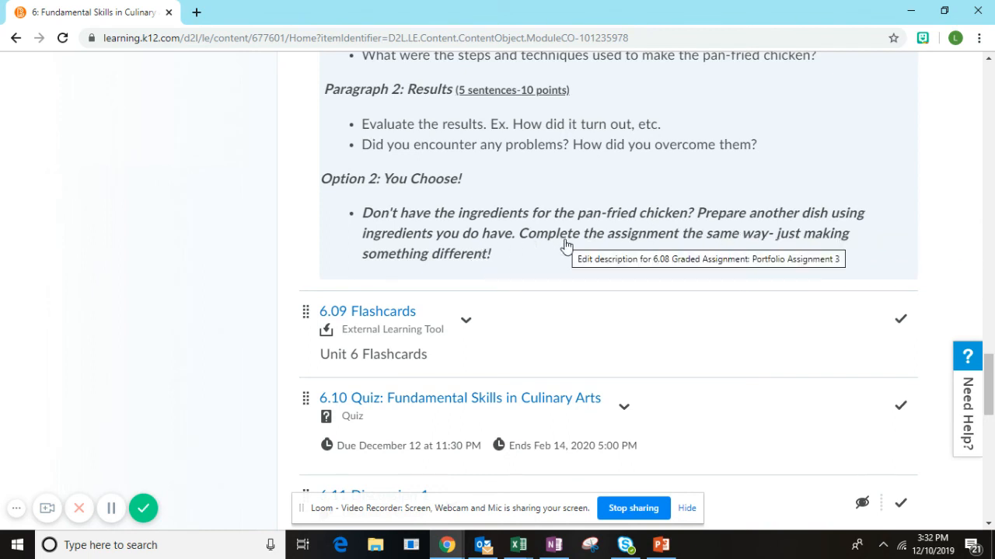
scroll(up, 3)
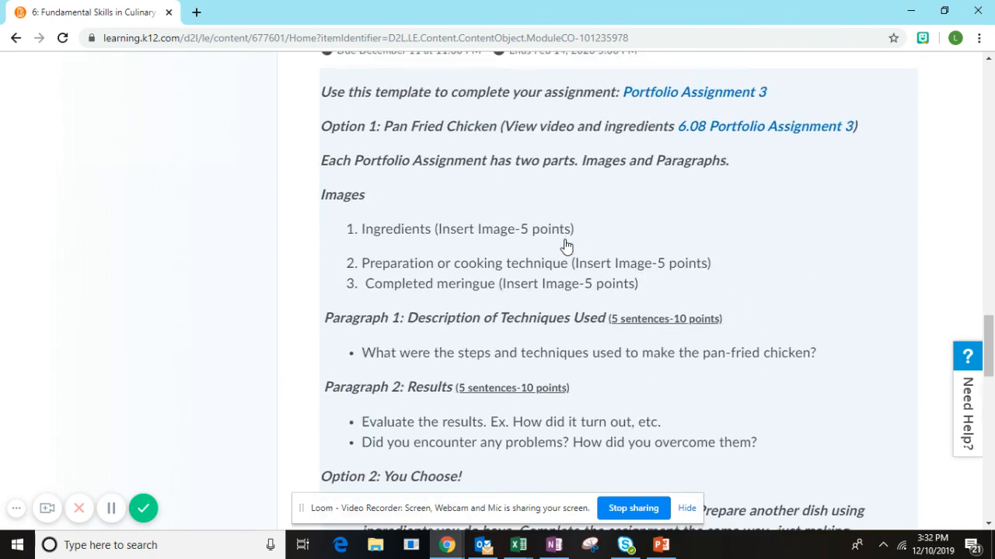
scroll(down, 3)
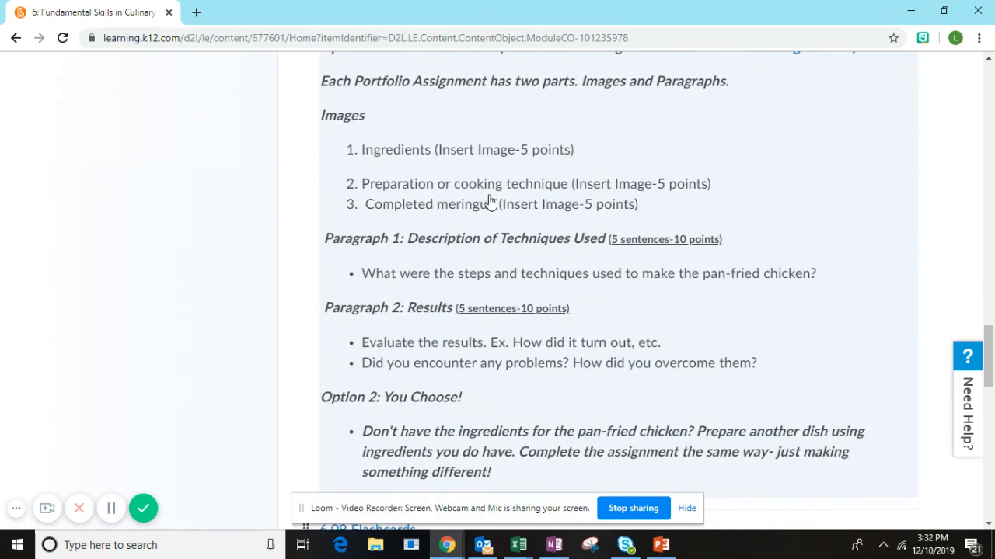
scroll(down, 3)
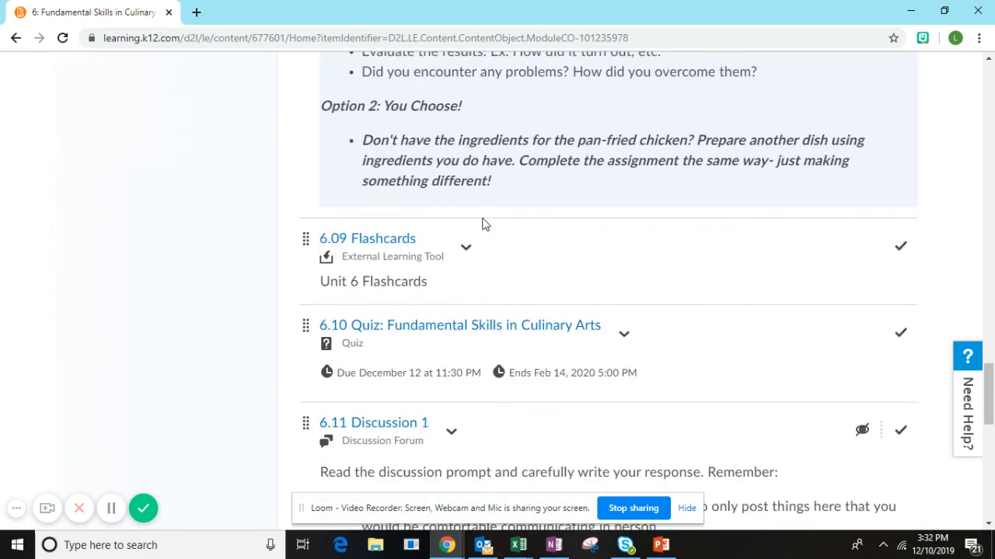
mouse_move(749, 173)
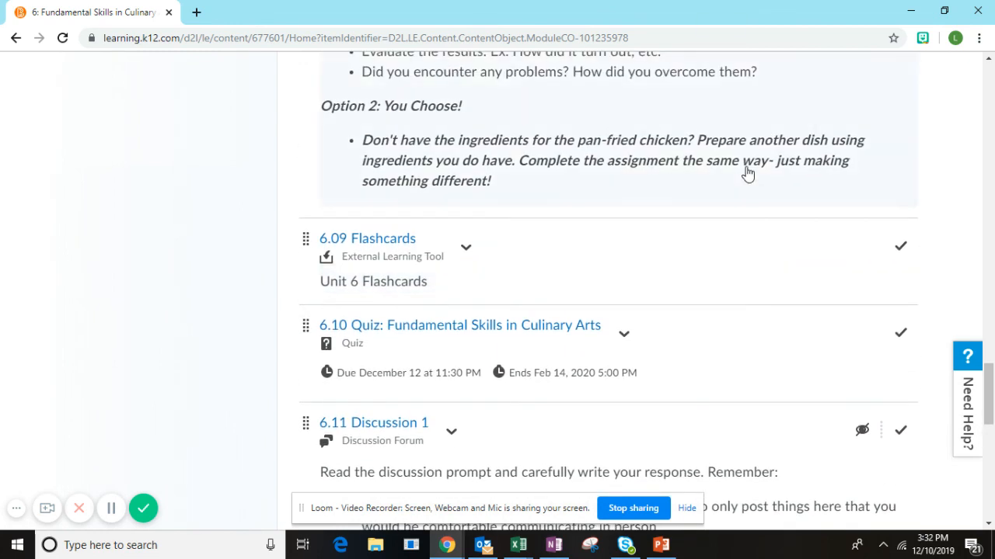
mouse_move(476, 300)
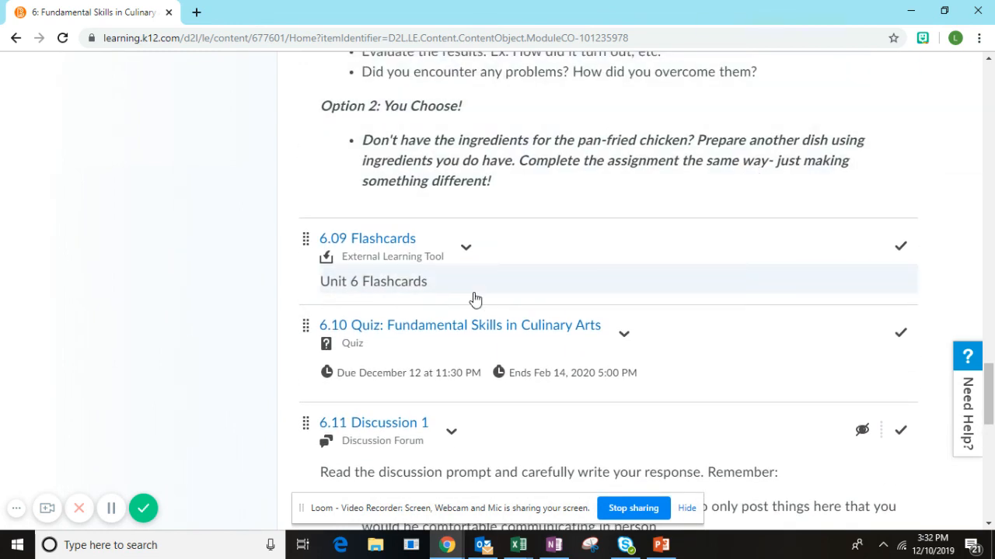
mouse_move(475, 299)
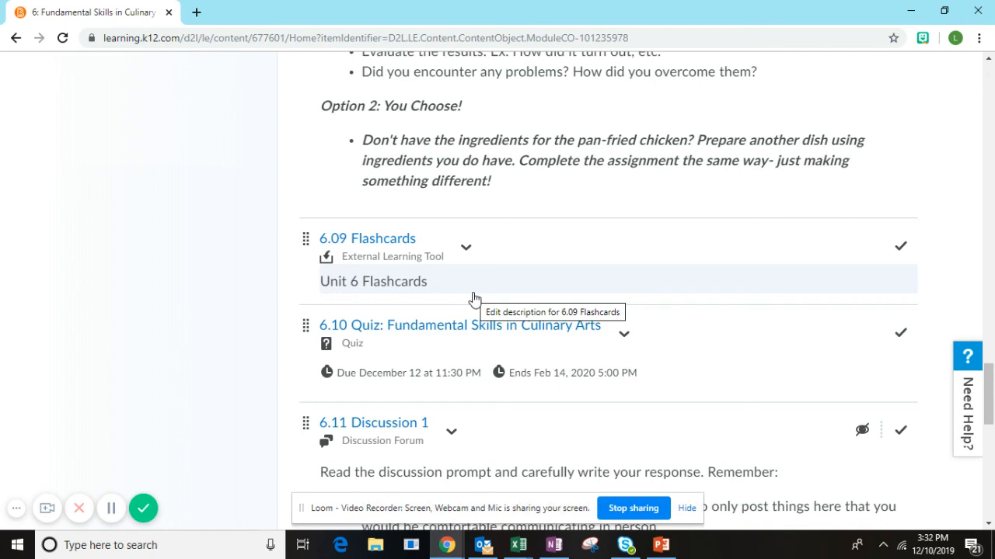
scroll(up, 3)
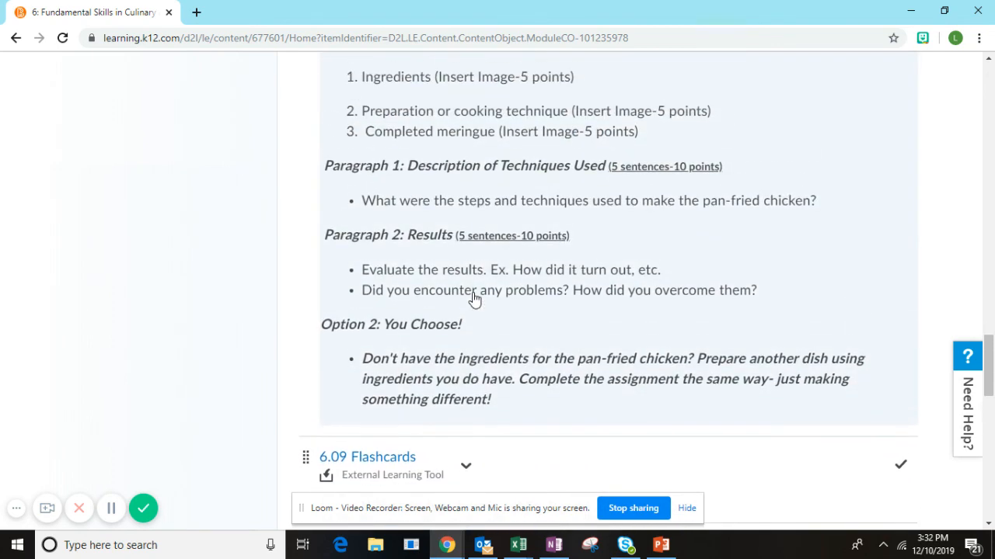
scroll(up, 3)
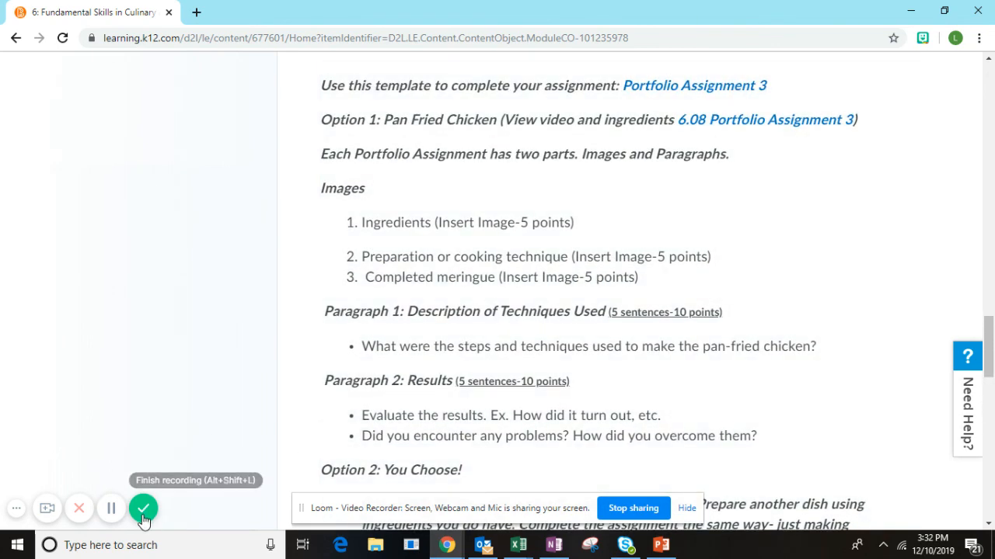